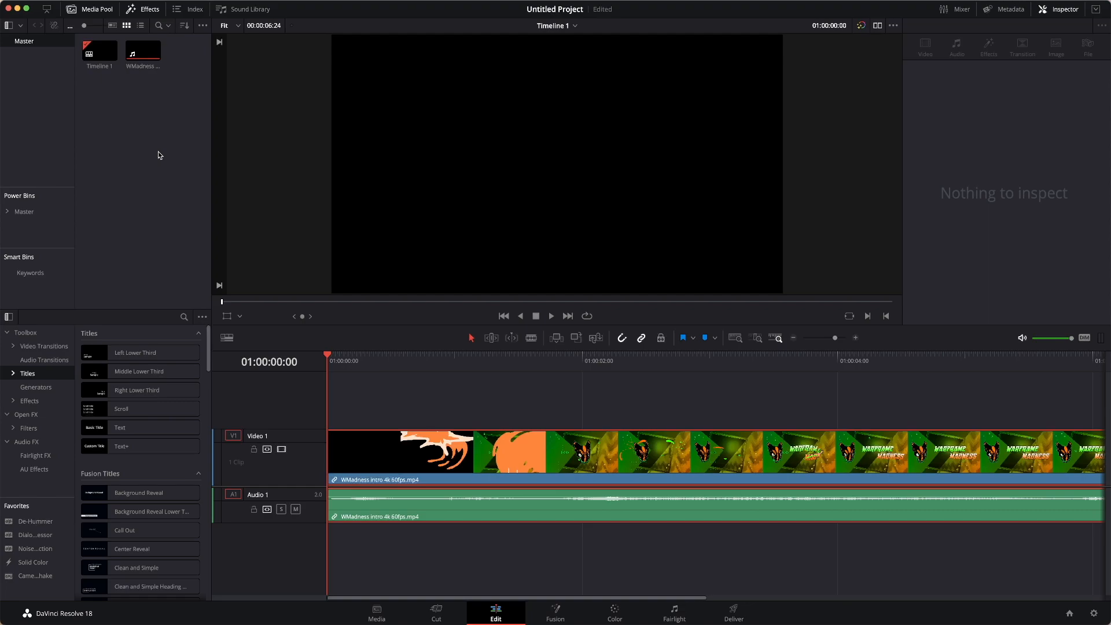
{"action": "mouse_move", "coordinate": [164, 161]}
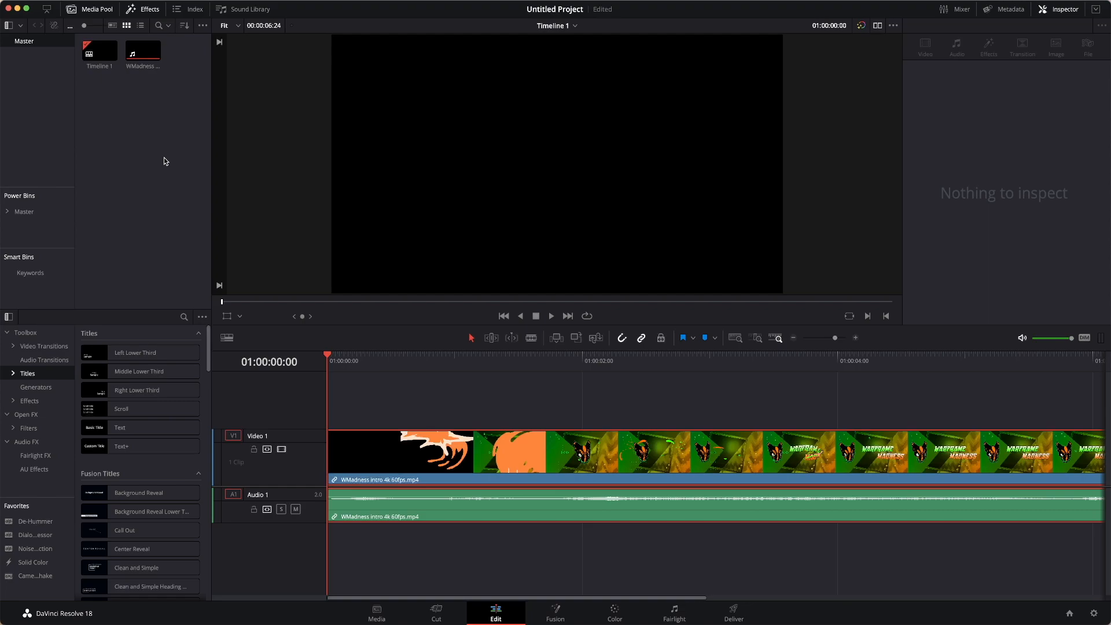
{"action": "mouse_move", "coordinate": [205, 174]}
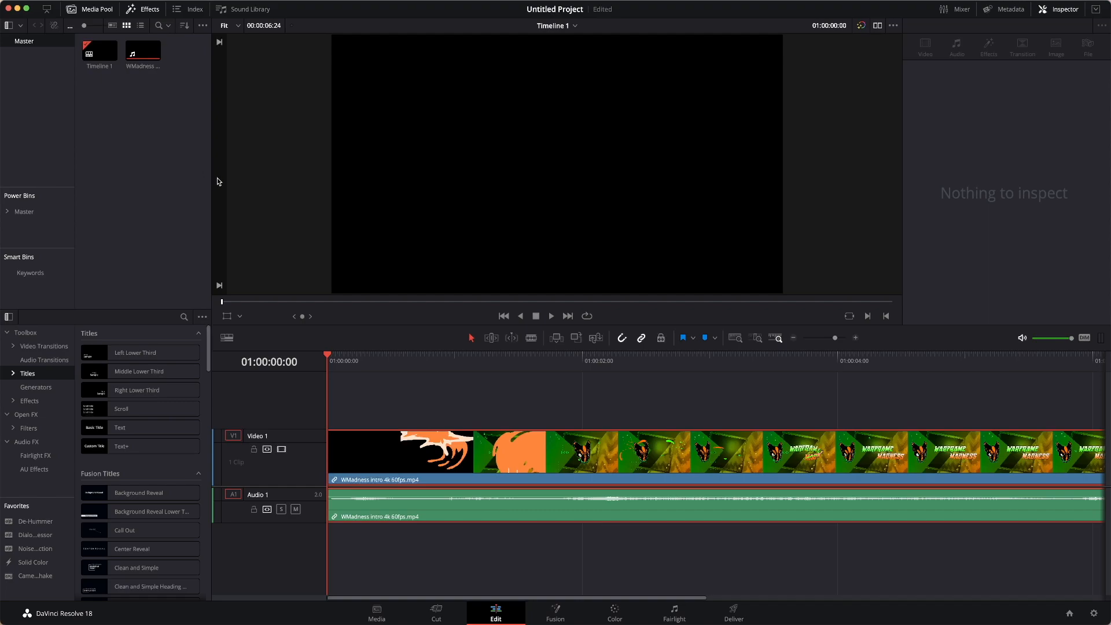
{"action": "mouse_move", "coordinate": [406, 337]}
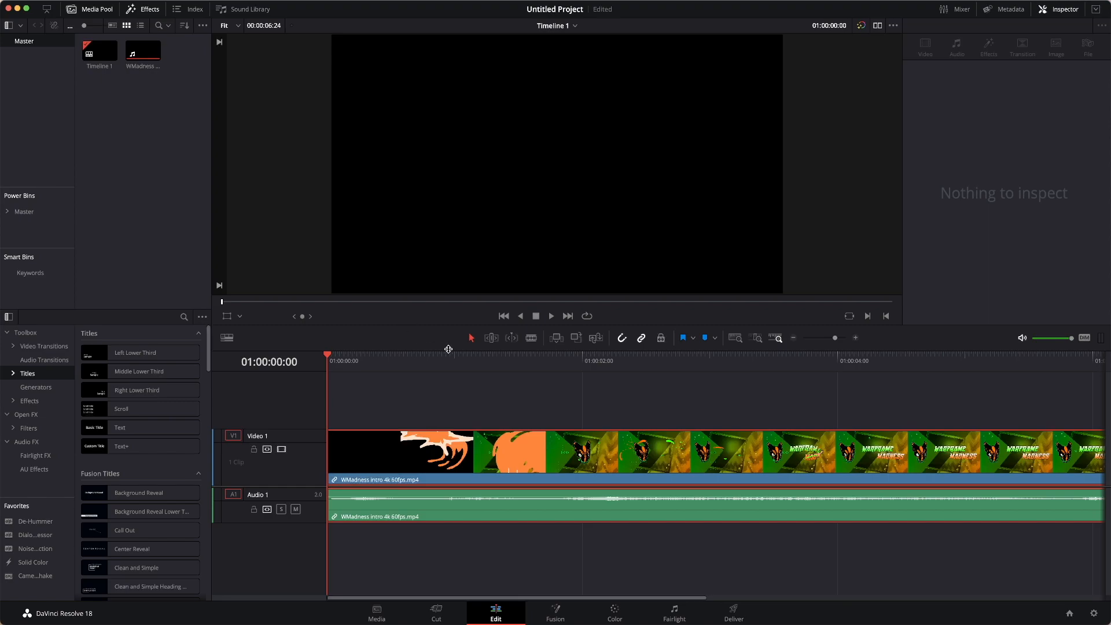
{"action": "mouse_move", "coordinate": [415, 362]}
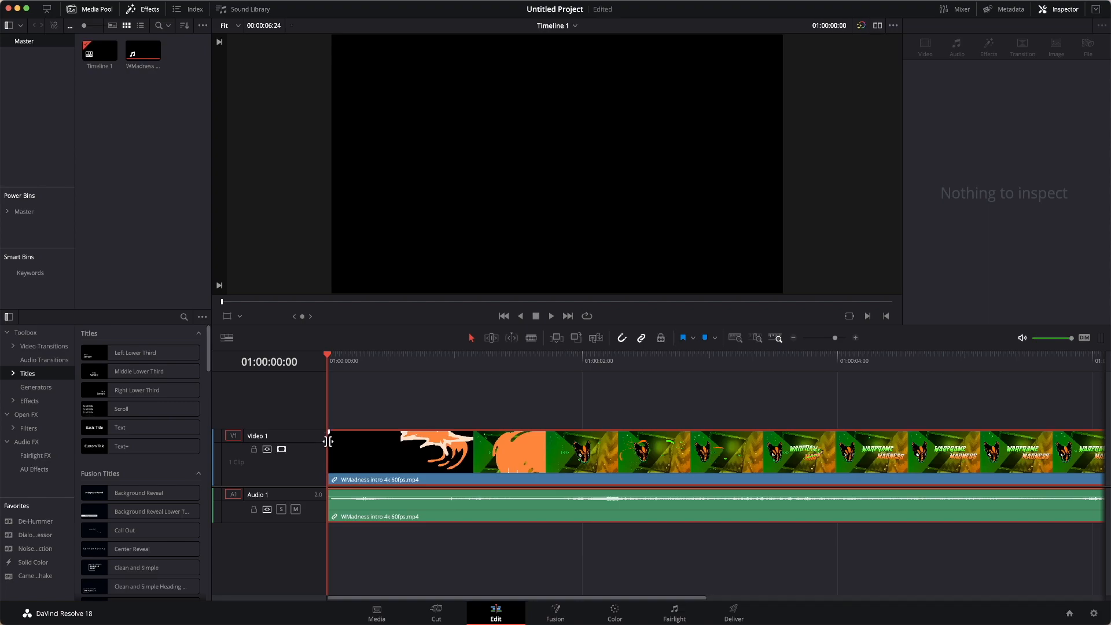
{"action": "mouse_move", "coordinate": [306, 468]}
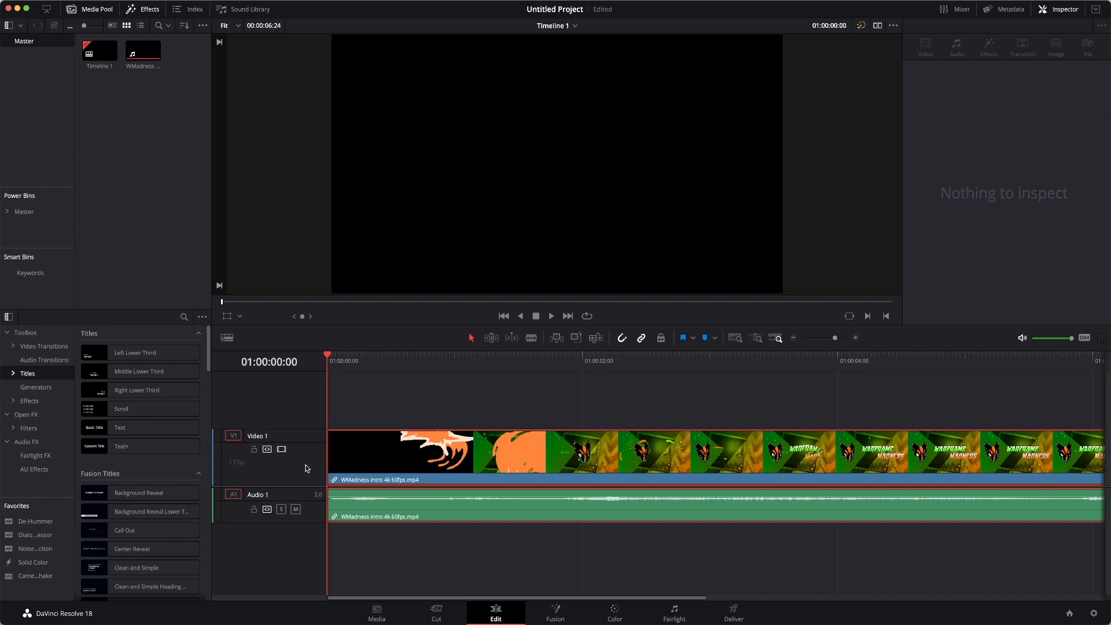
{"action": "mouse_move", "coordinate": [305, 474]}
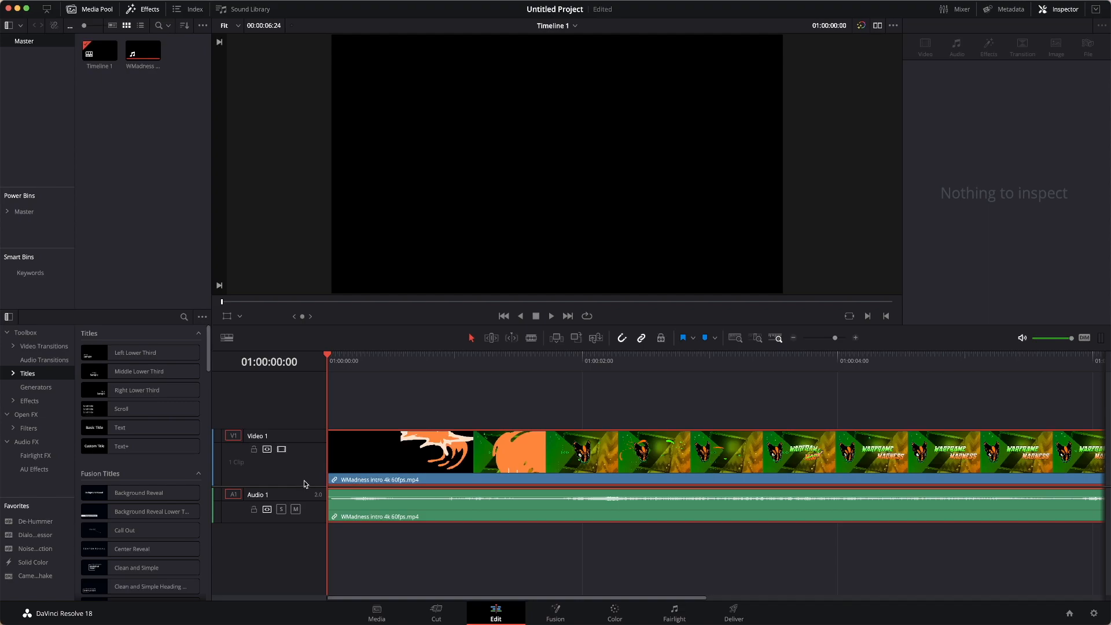
{"action": "mouse_move", "coordinate": [301, 486]}
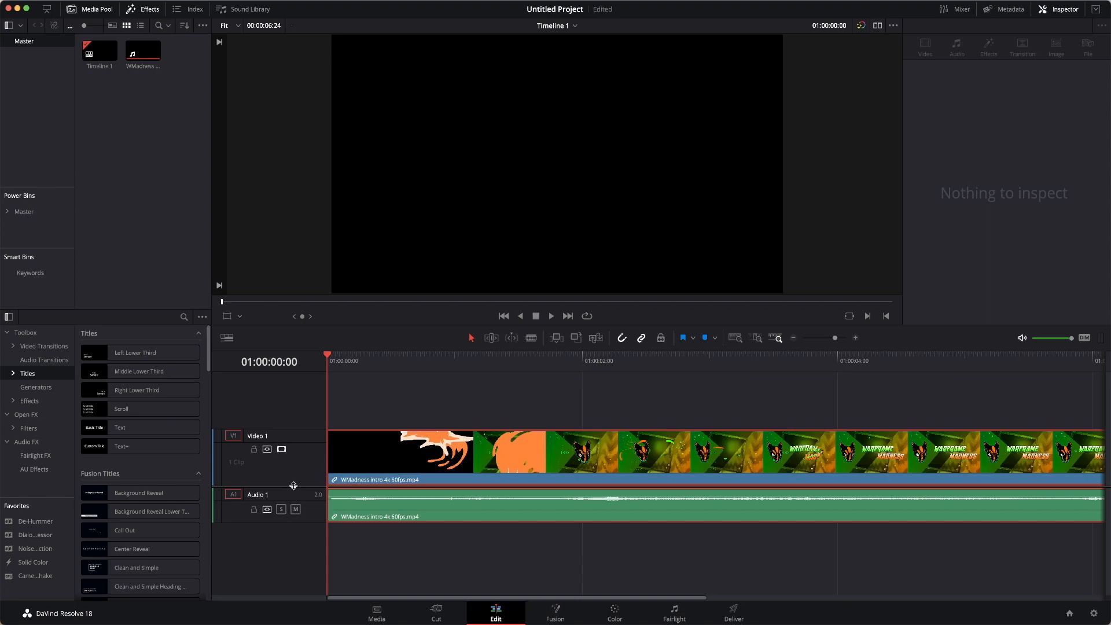
{"action": "mouse_move", "coordinate": [296, 509]}
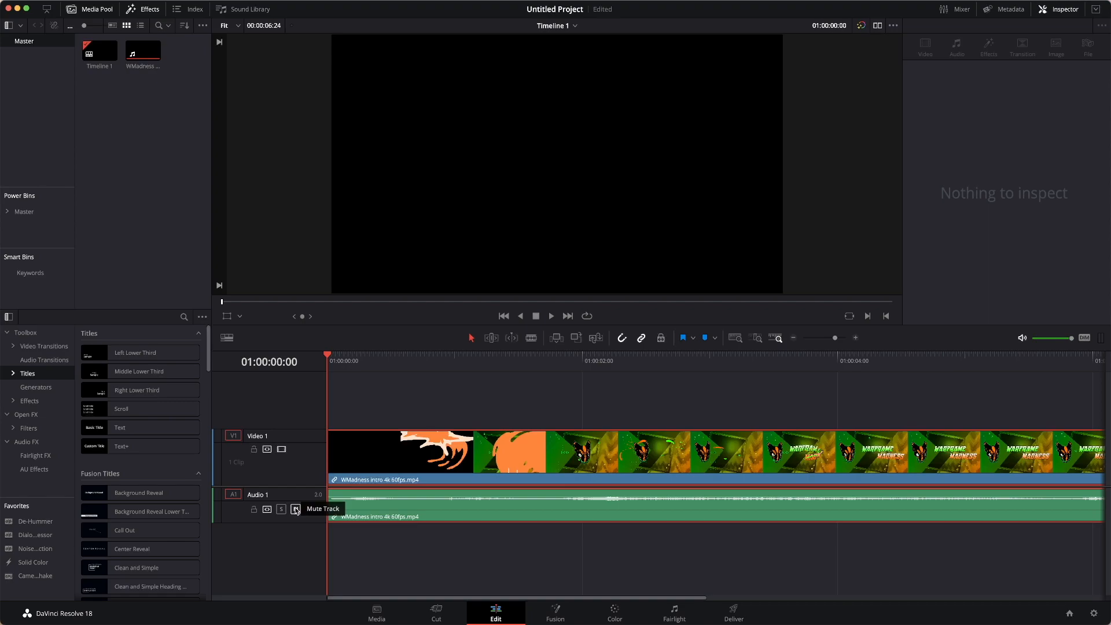
- Toggle the audio track mute, then move from the Deliver page to the Fairlight page
{"action": "left_click", "coordinate": [296, 509]}
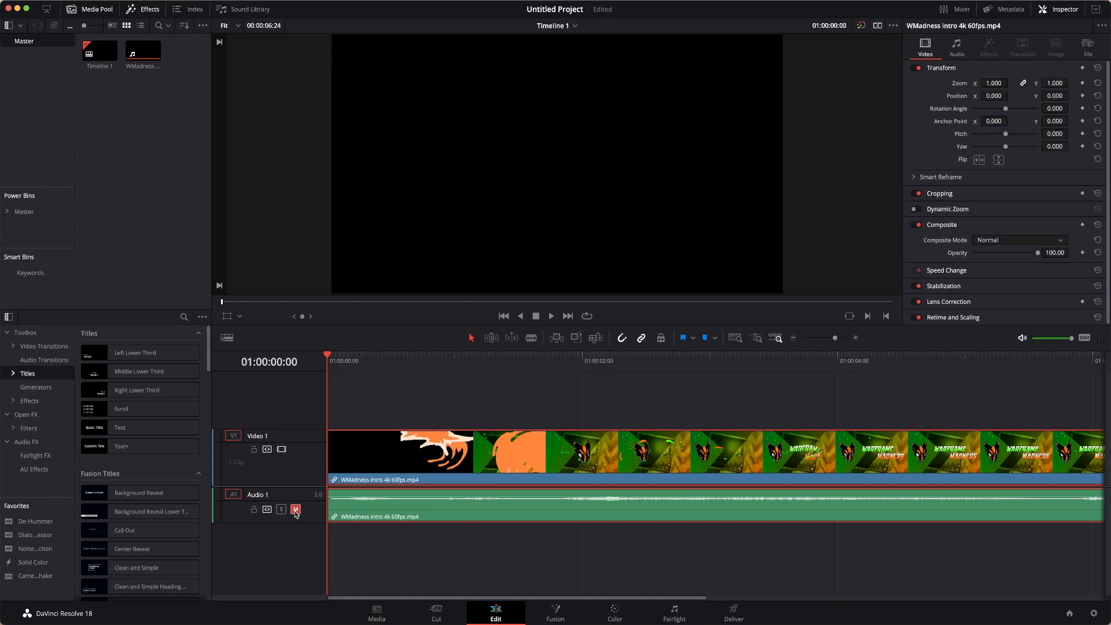
{"action": "mouse_move", "coordinate": [296, 509]}
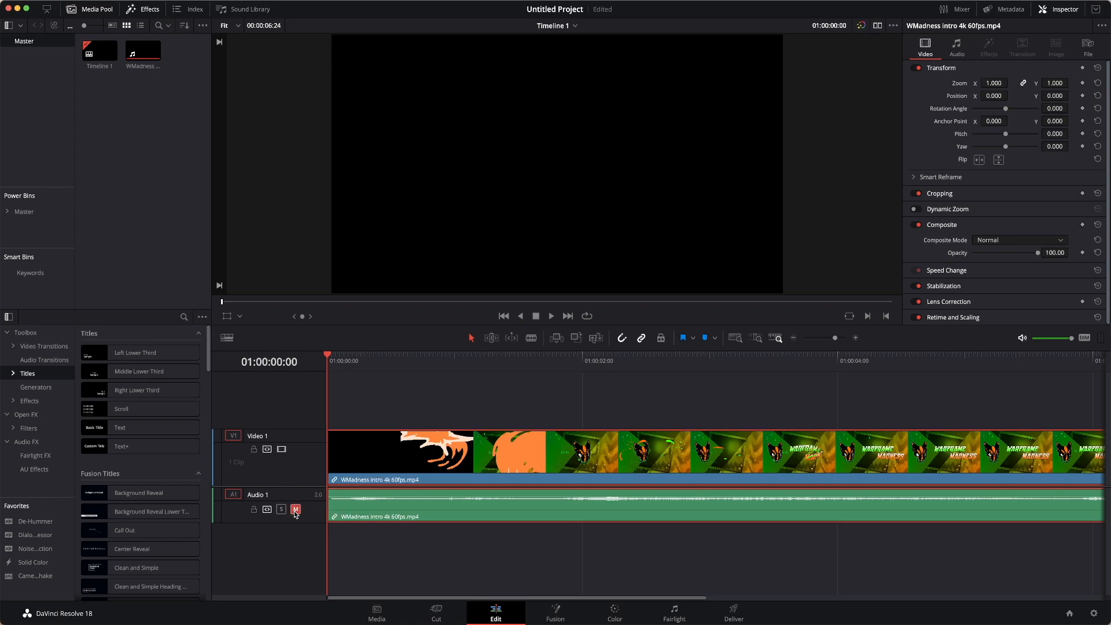
{"action": "mouse_move", "coordinate": [296, 509]}
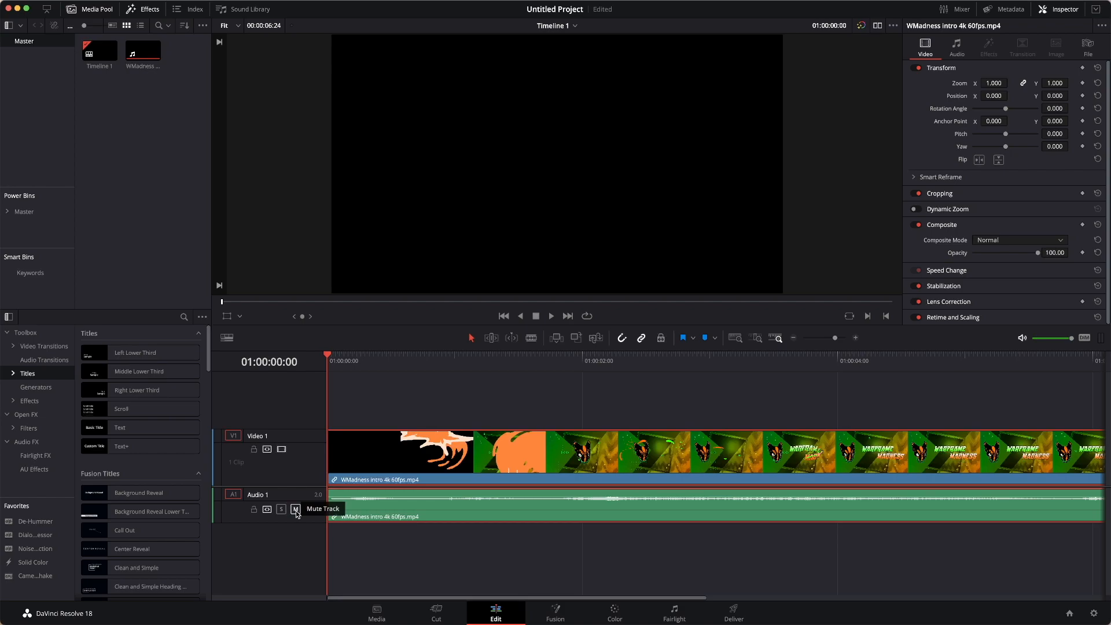
{"action": "mouse_move", "coordinate": [296, 467]}
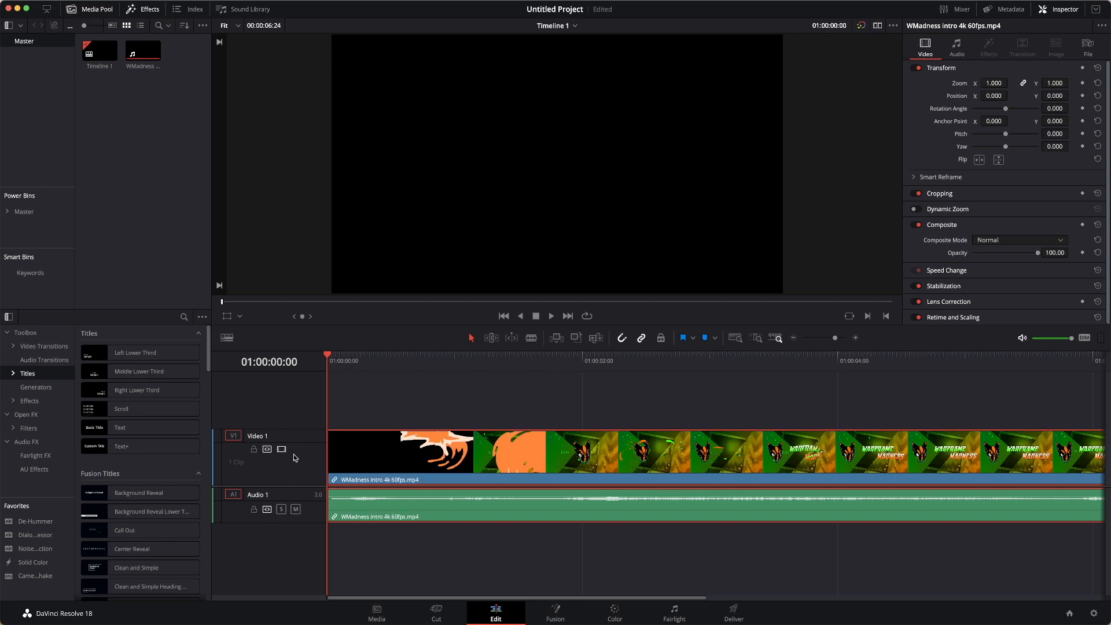
{"action": "mouse_move", "coordinate": [295, 454]}
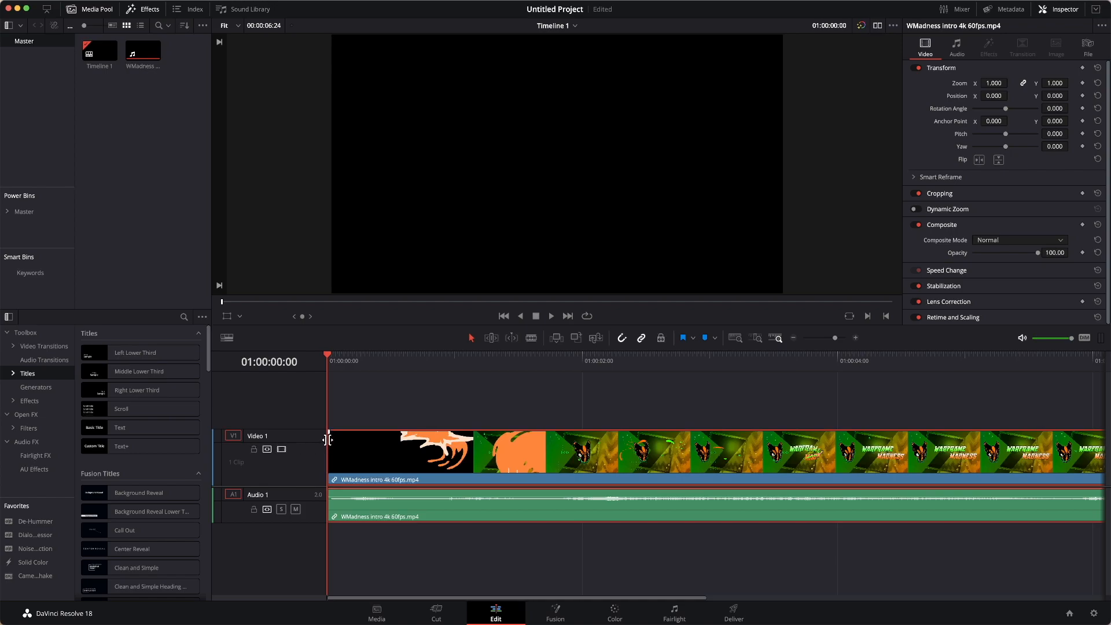
{"action": "mouse_move", "coordinate": [645, 520]}
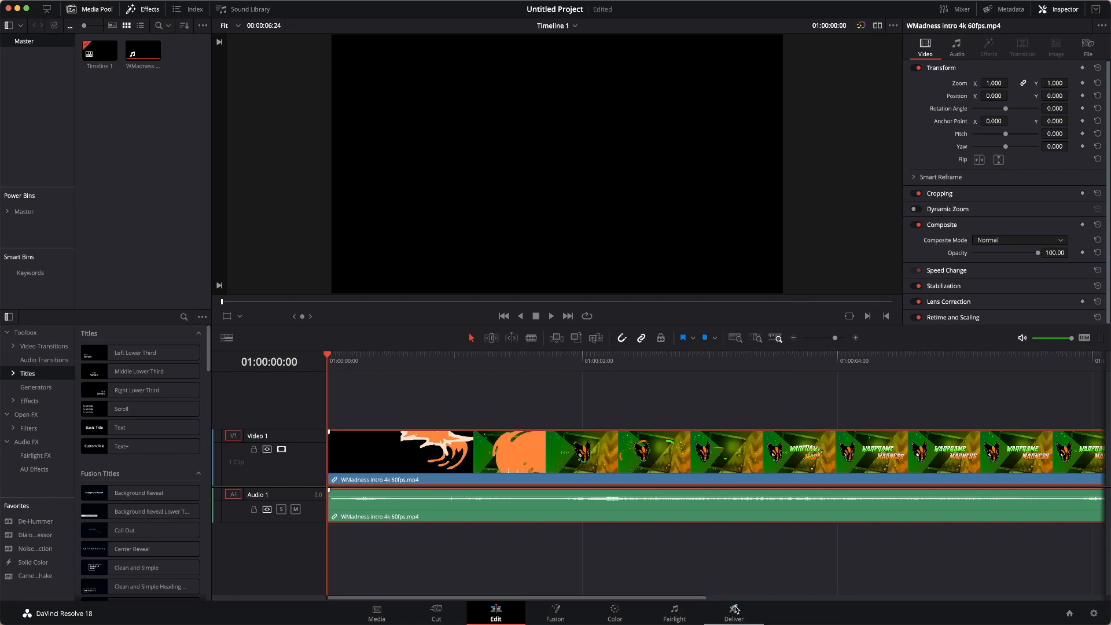
{"action": "left_click", "coordinate": [733, 612]}
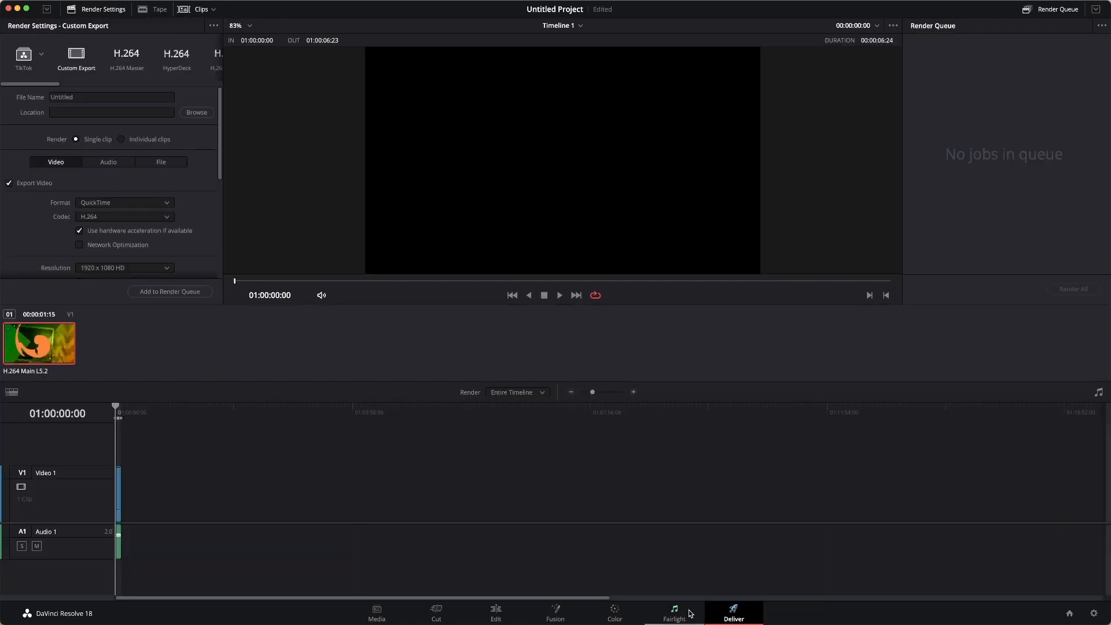
{"action": "left_click", "coordinate": [673, 613]}
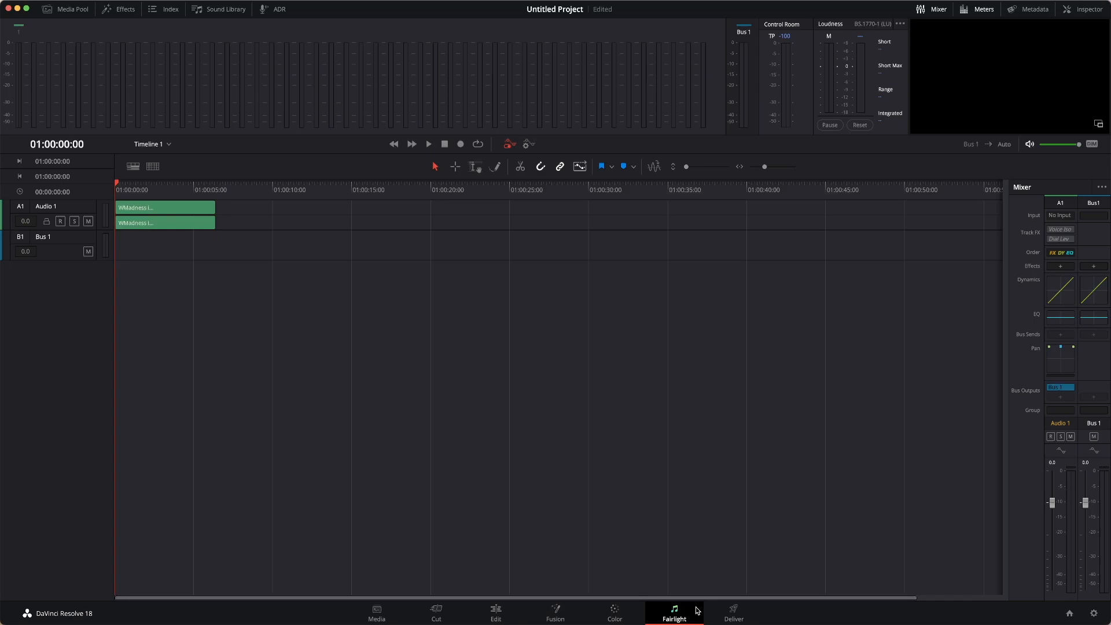
{"action": "mouse_move", "coordinate": [716, 609]}
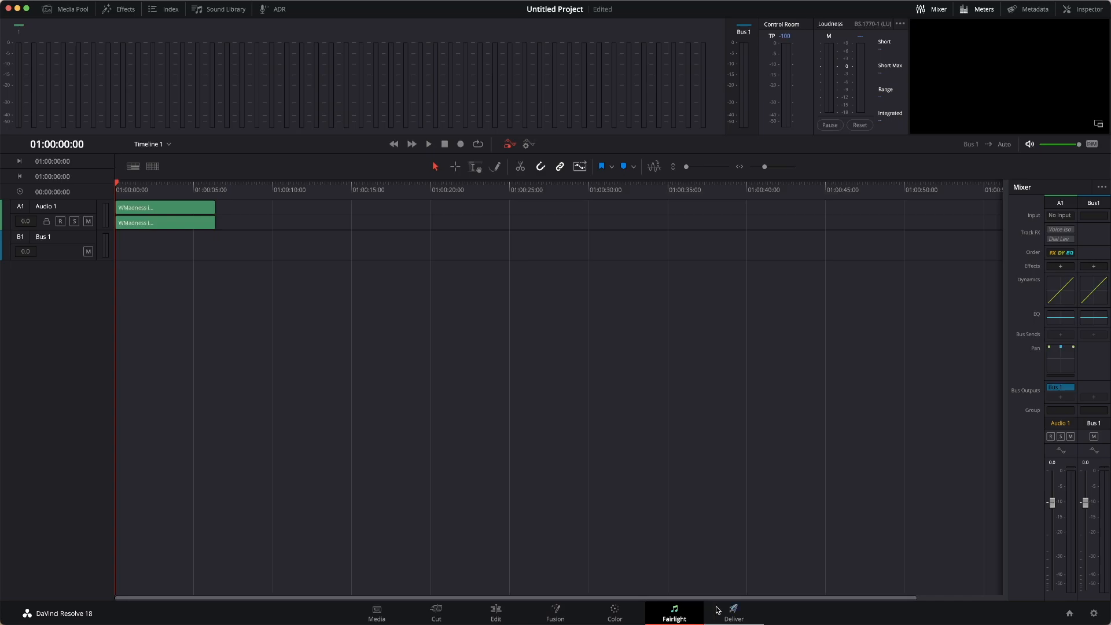
- Return to the Deliver page and scroll the preset strip to Custom Export
{"action": "left_click", "coordinate": [733, 612]}
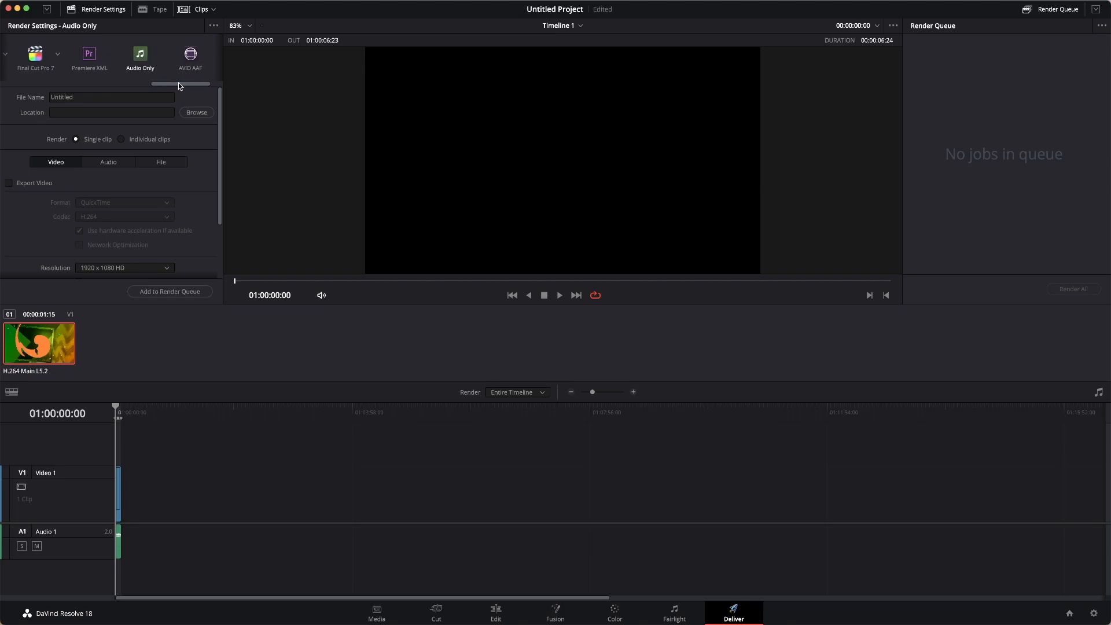
{"action": "left_click_drag", "start_coordinate": [181, 84], "coordinate": [28, 83]}
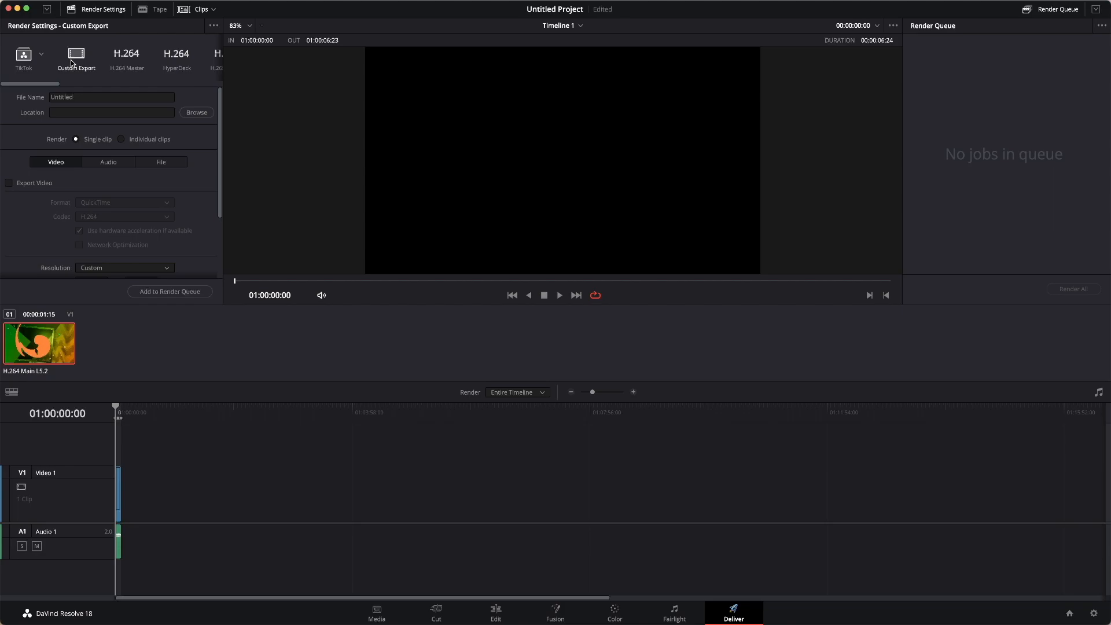
{"action": "mouse_move", "coordinate": [79, 66]}
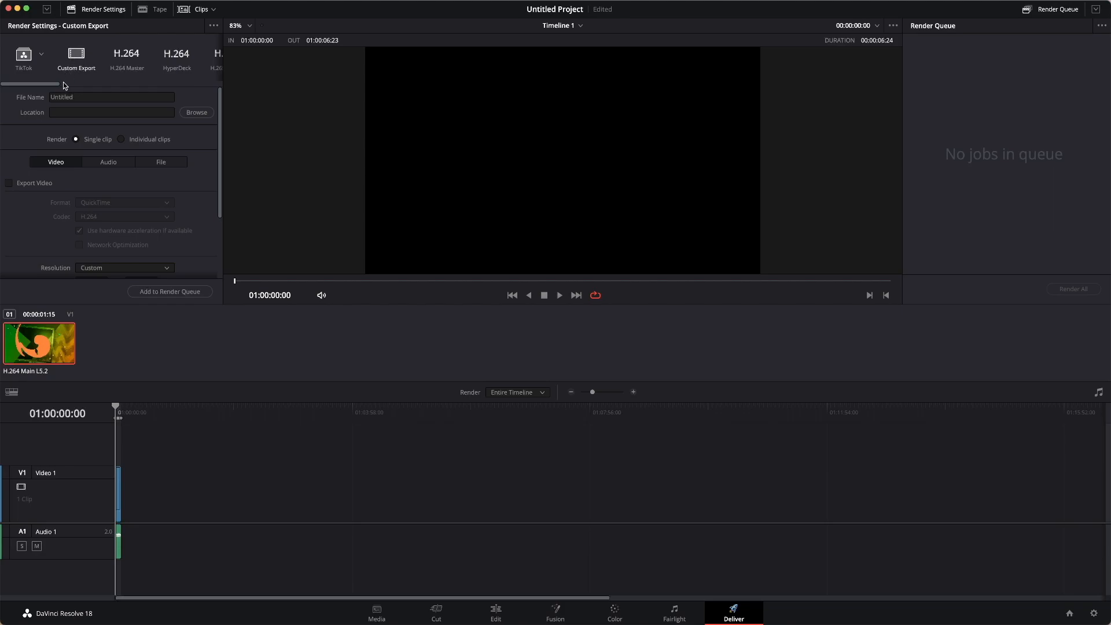
- Toggle Export Video on and back off, then show the Audio settings
{"action": "left_click", "coordinate": [110, 97]}
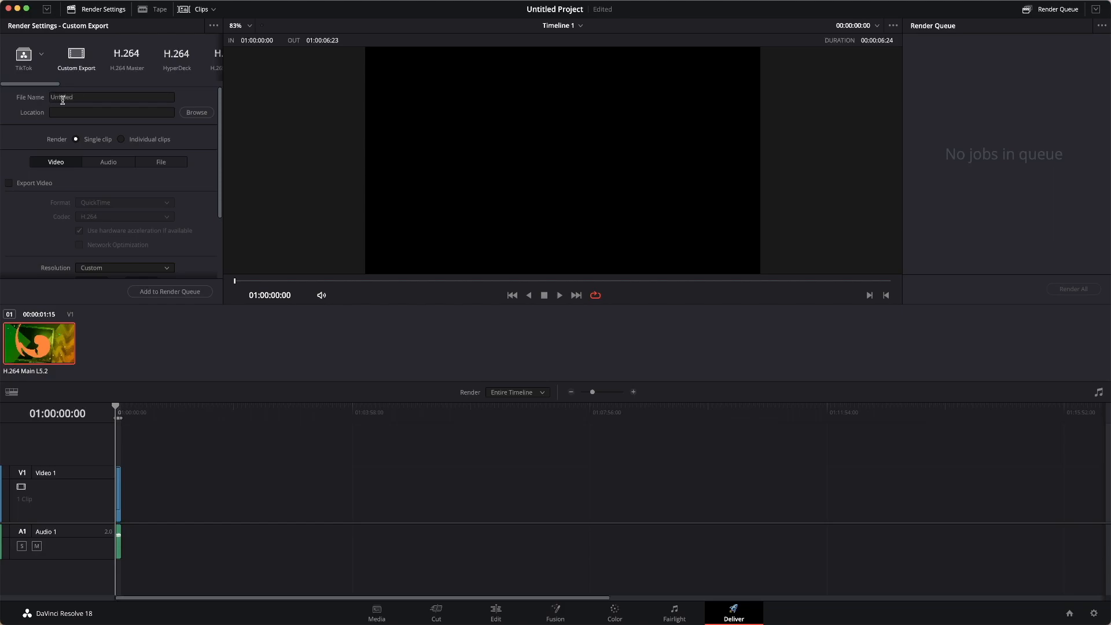
{"action": "mouse_move", "coordinate": [24, 172]}
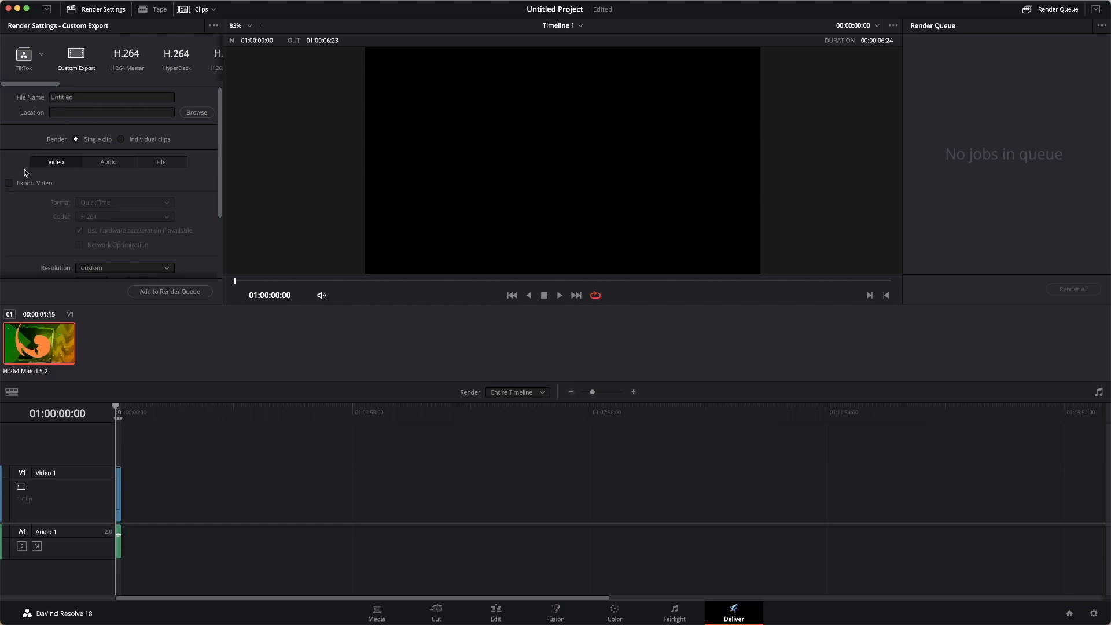
{"action": "left_click", "coordinate": [9, 183]}
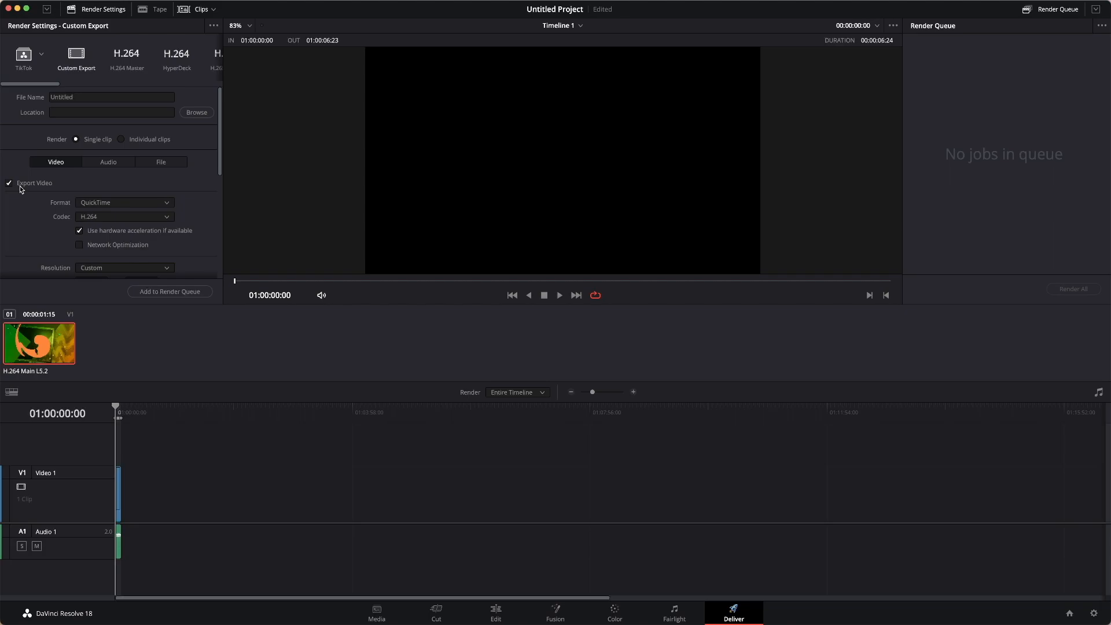
{"action": "mouse_move", "coordinate": [51, 180]}
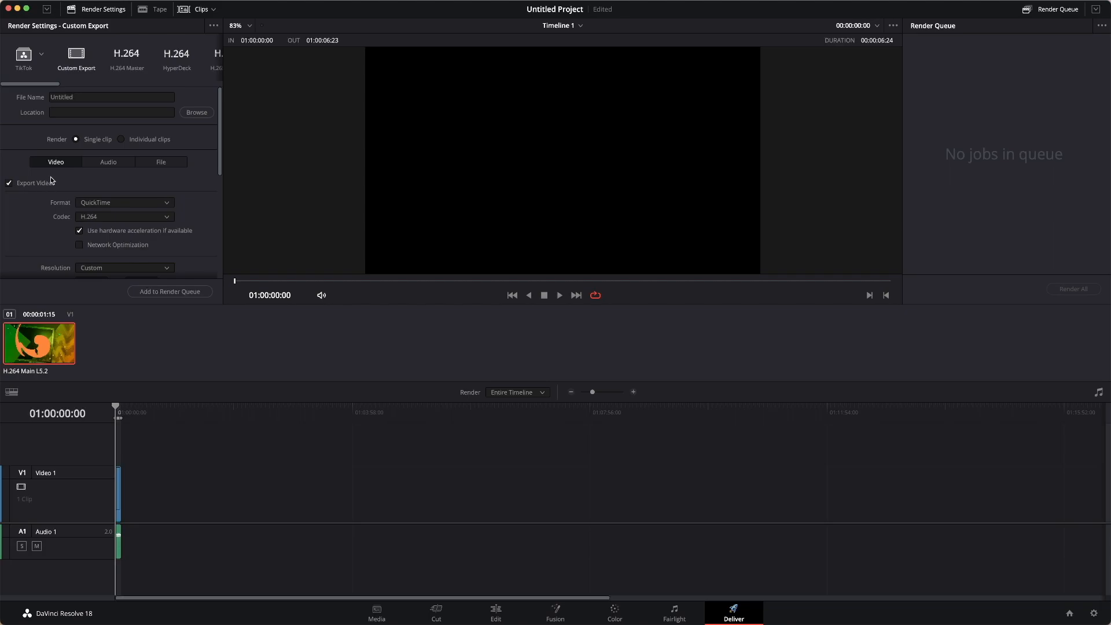
{"action": "mouse_move", "coordinate": [35, 171]}
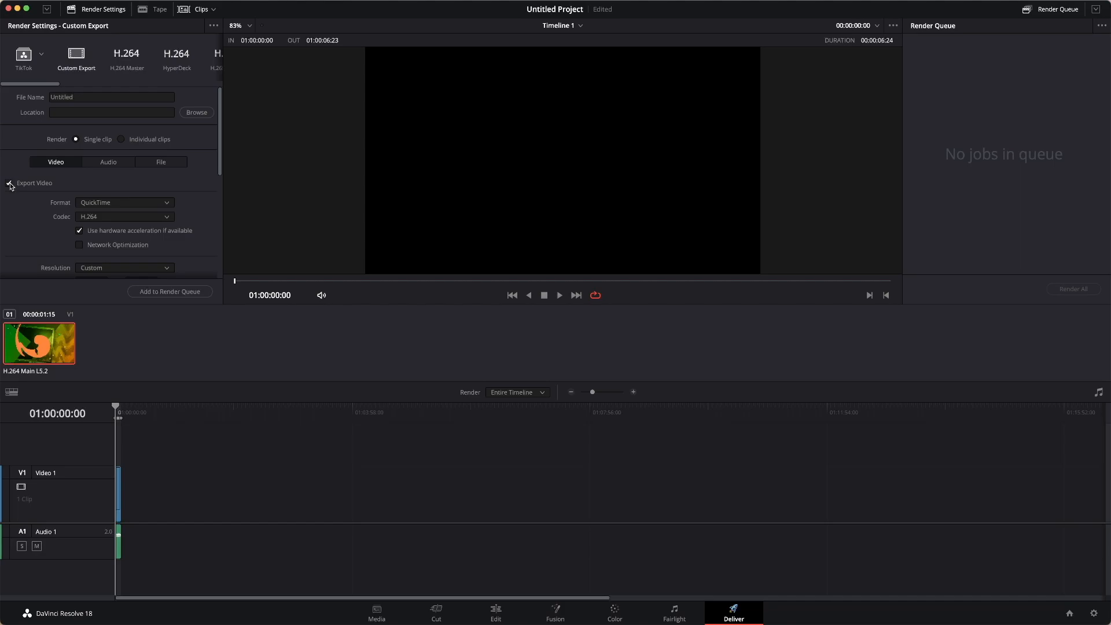
{"action": "left_click", "coordinate": [9, 183]}
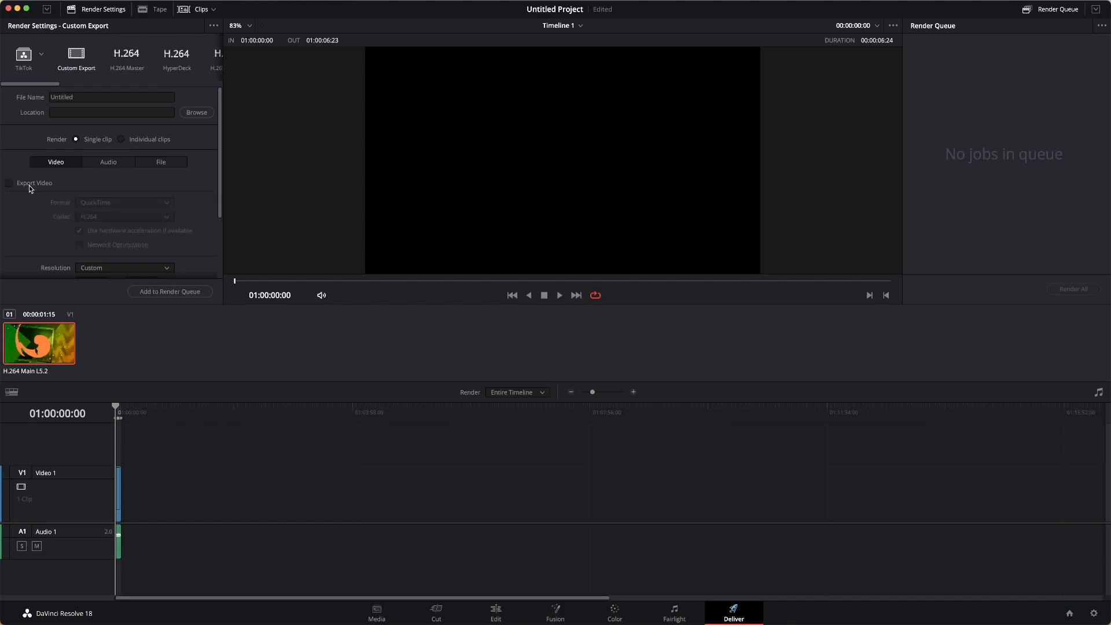
{"action": "scroll", "scroll_direction": "down", "scroll_amount": 3}
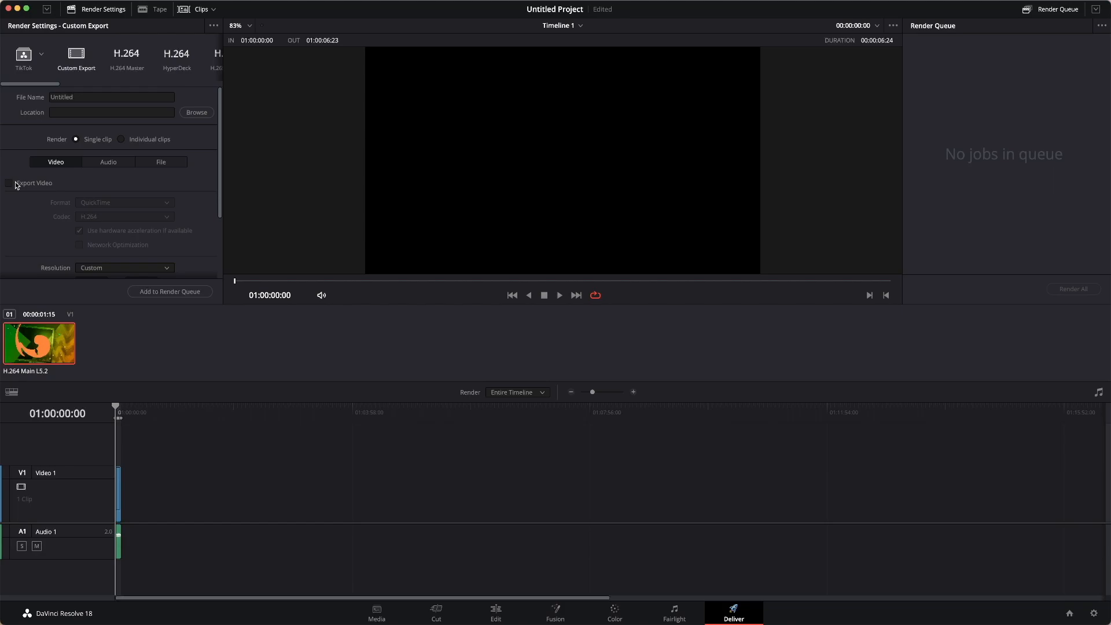
{"action": "mouse_move", "coordinate": [37, 186]}
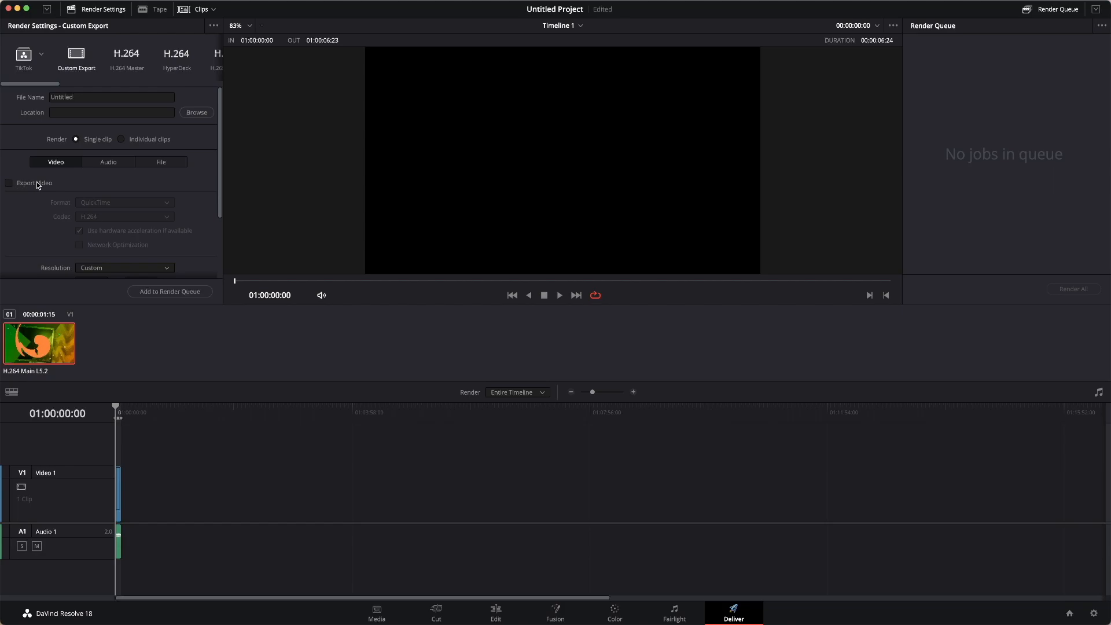
{"action": "mouse_move", "coordinate": [81, 168]}
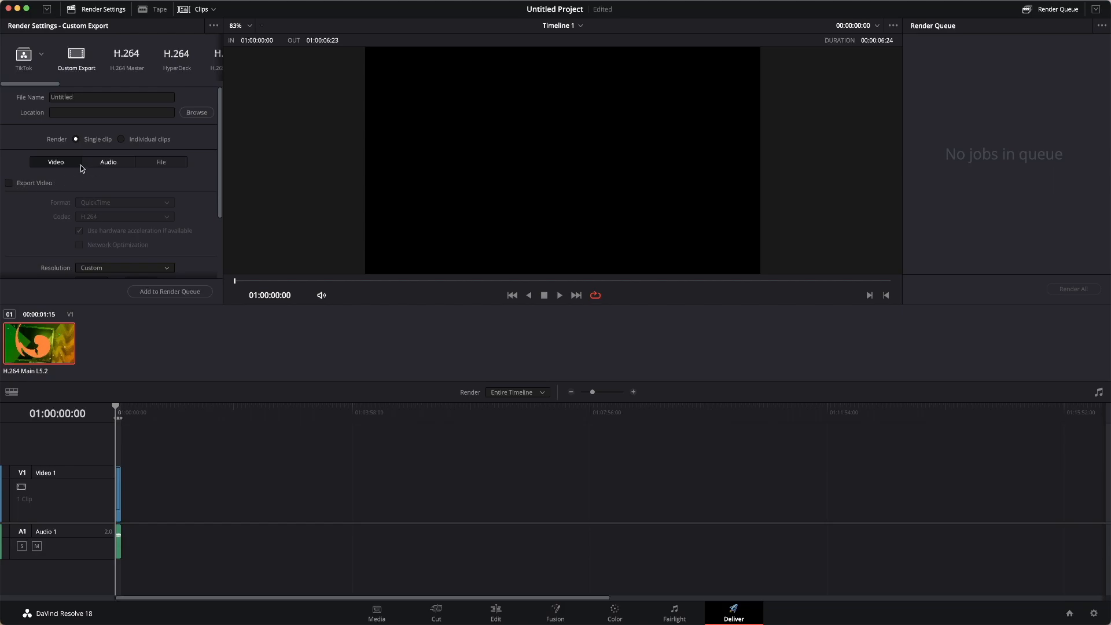
{"action": "left_click", "coordinate": [108, 162]}
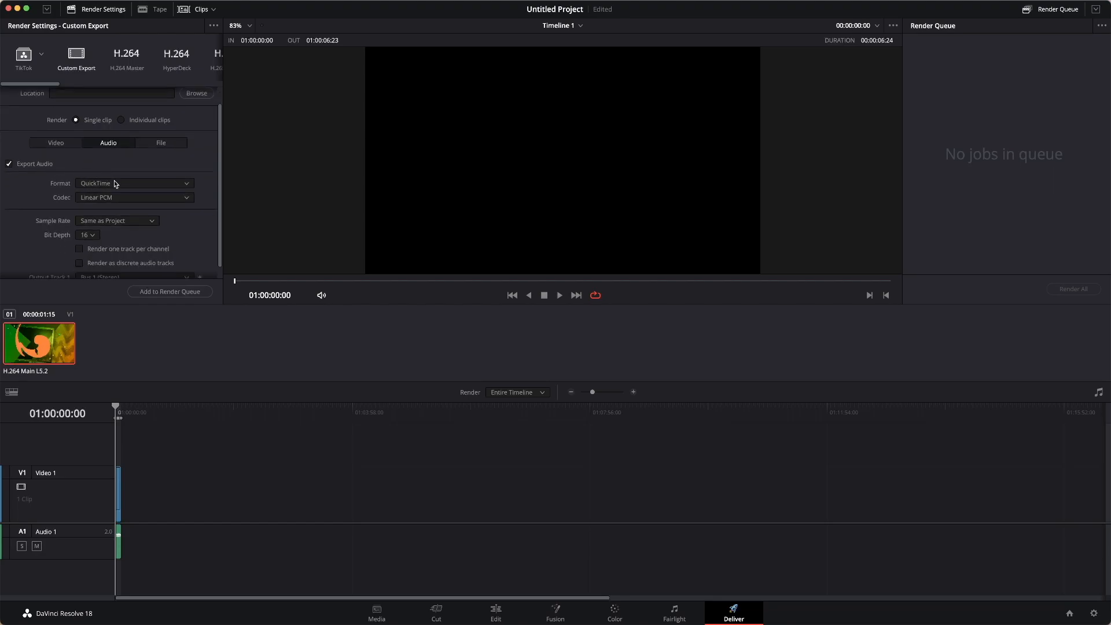
- Choose MP3 from the audio Format list
{"action": "left_click", "coordinate": [133, 183]}
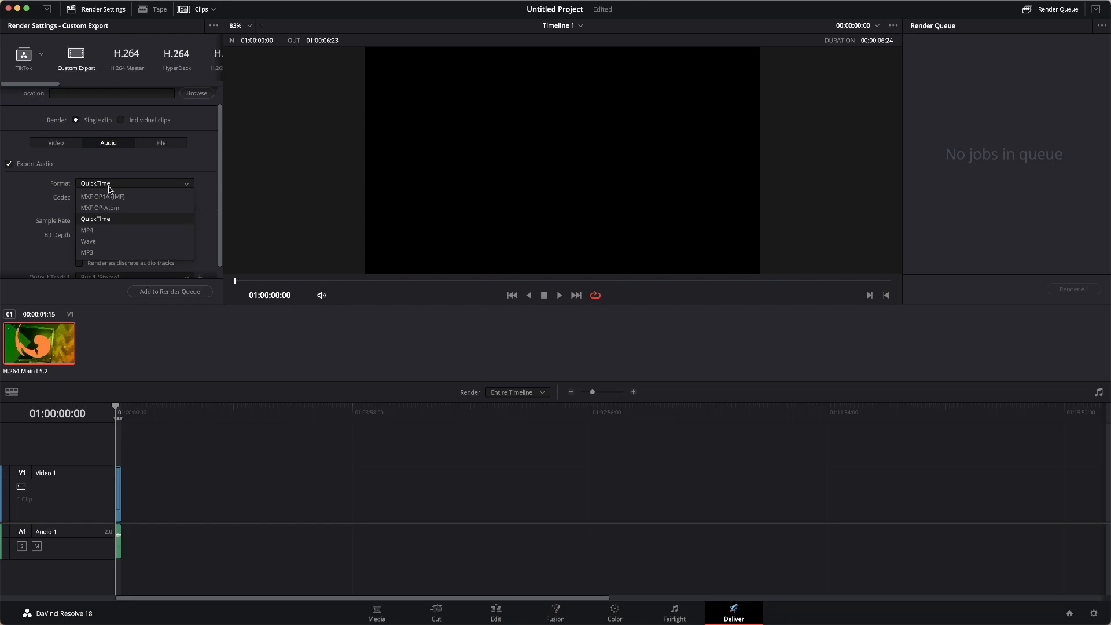
{"action": "mouse_move", "coordinate": [110, 189]}
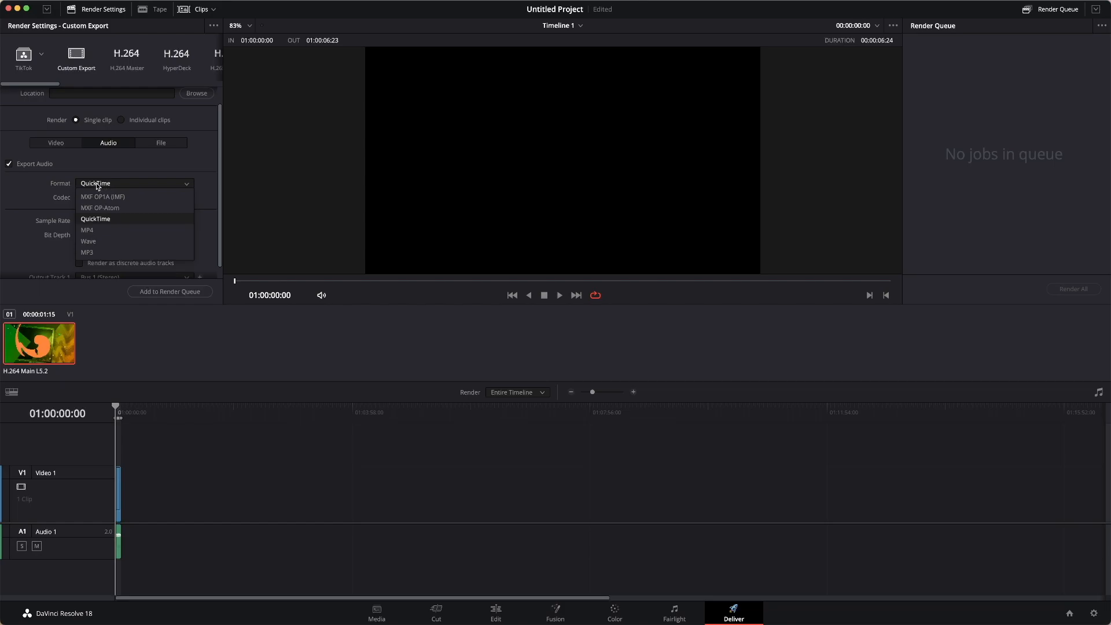
{"action": "mouse_move", "coordinate": [87, 230]}
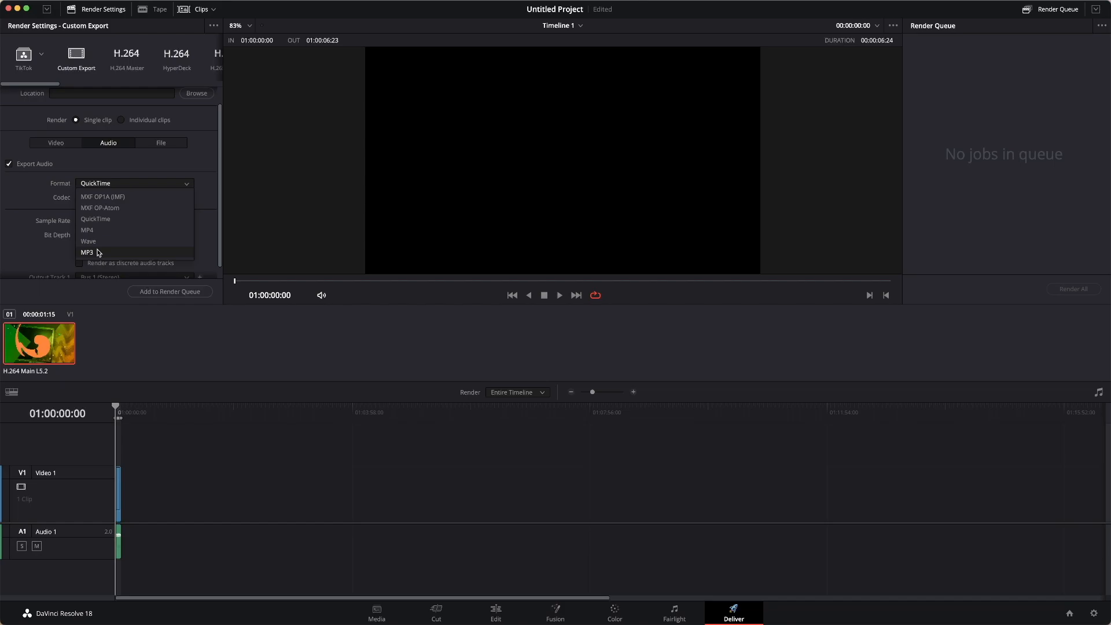
{"action": "left_click", "coordinate": [86, 252]}
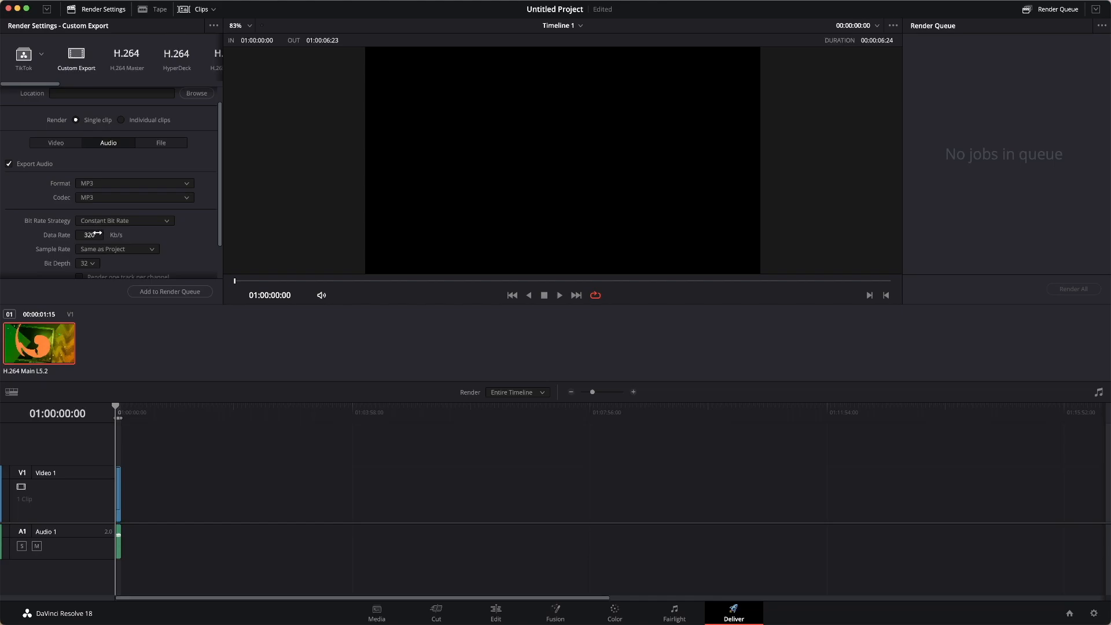
- Set Bit Rate Strategy to Constant Bit Rate, keeping the 320 Kb/s data rate
{"action": "left_click", "coordinate": [124, 220]}
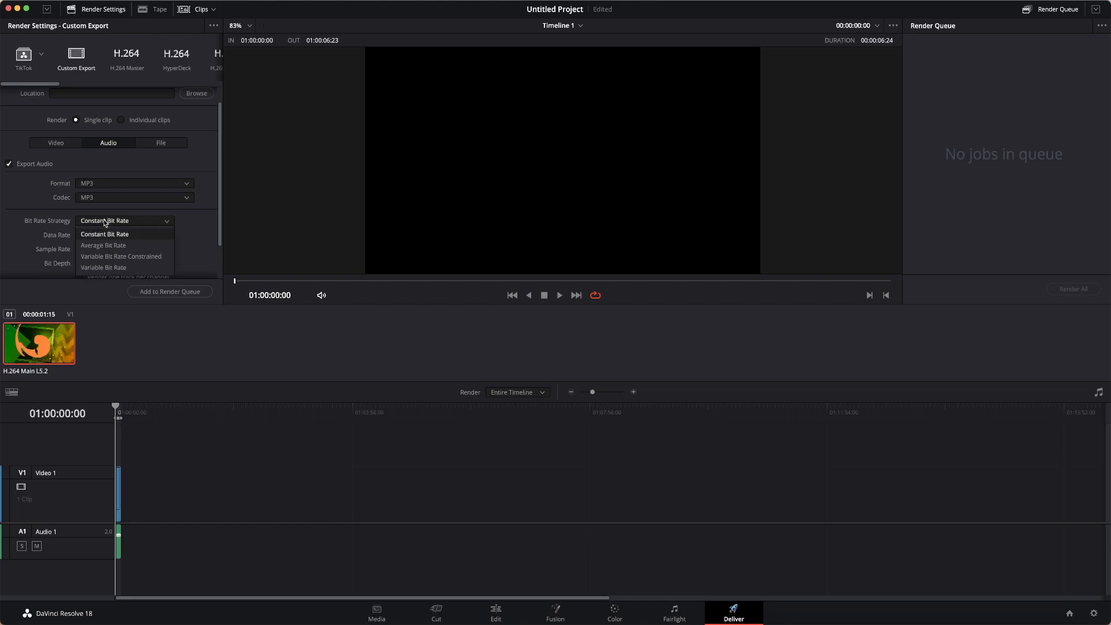
{"action": "left_click", "coordinate": [104, 234]}
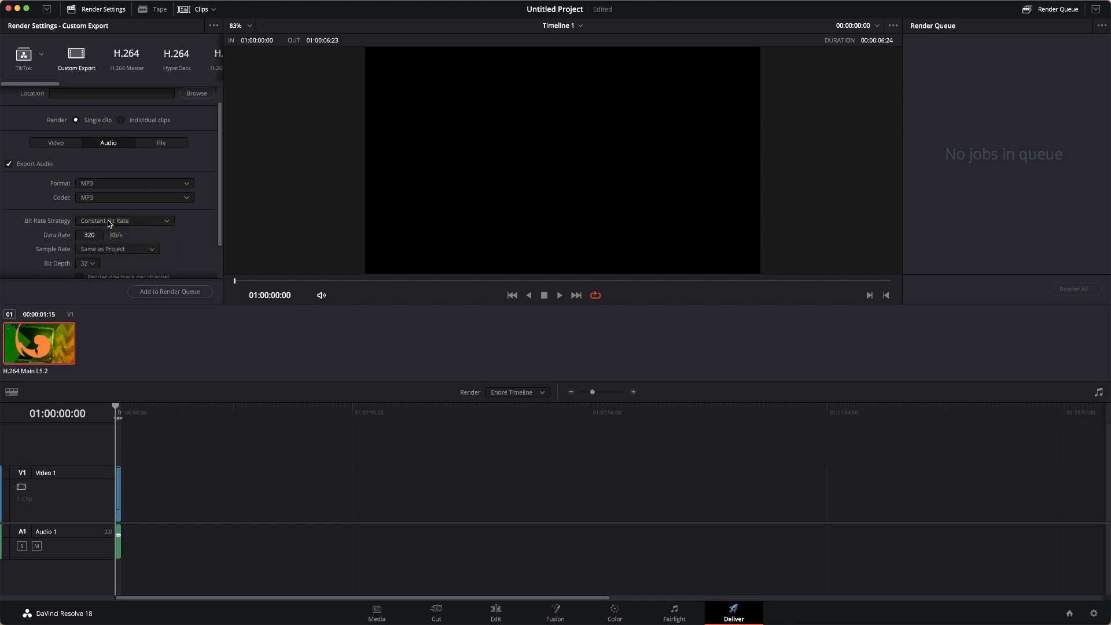
{"action": "scroll", "scroll_direction": "down", "scroll_amount": 3}
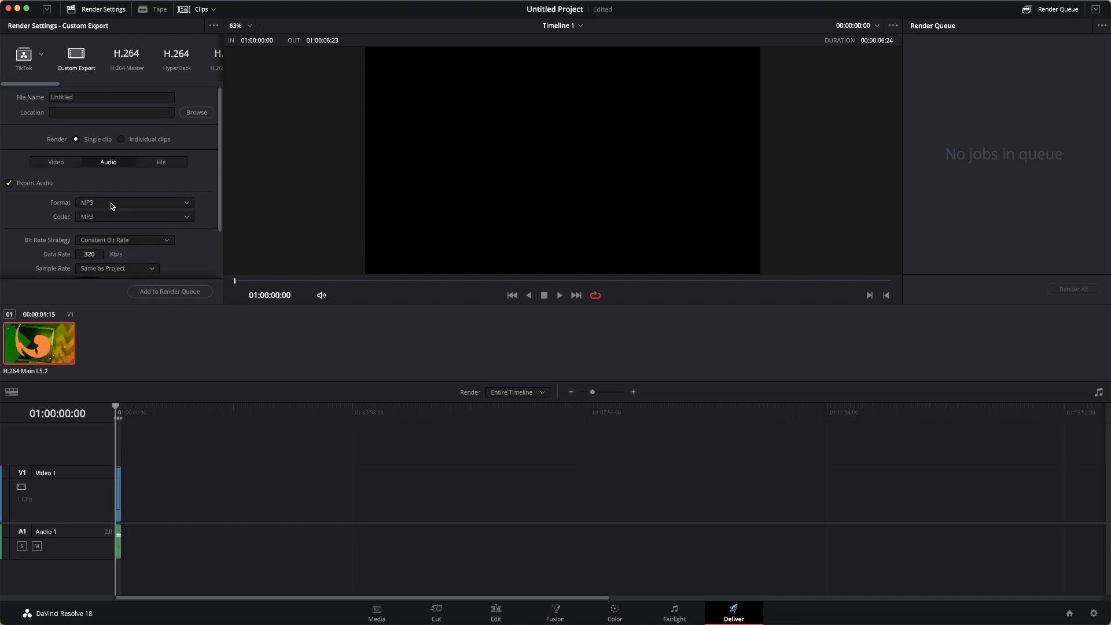
- Change the audio format to MP4, then to Wave, keeping Linear PCM as the codec
{"action": "left_click", "coordinate": [133, 202]}
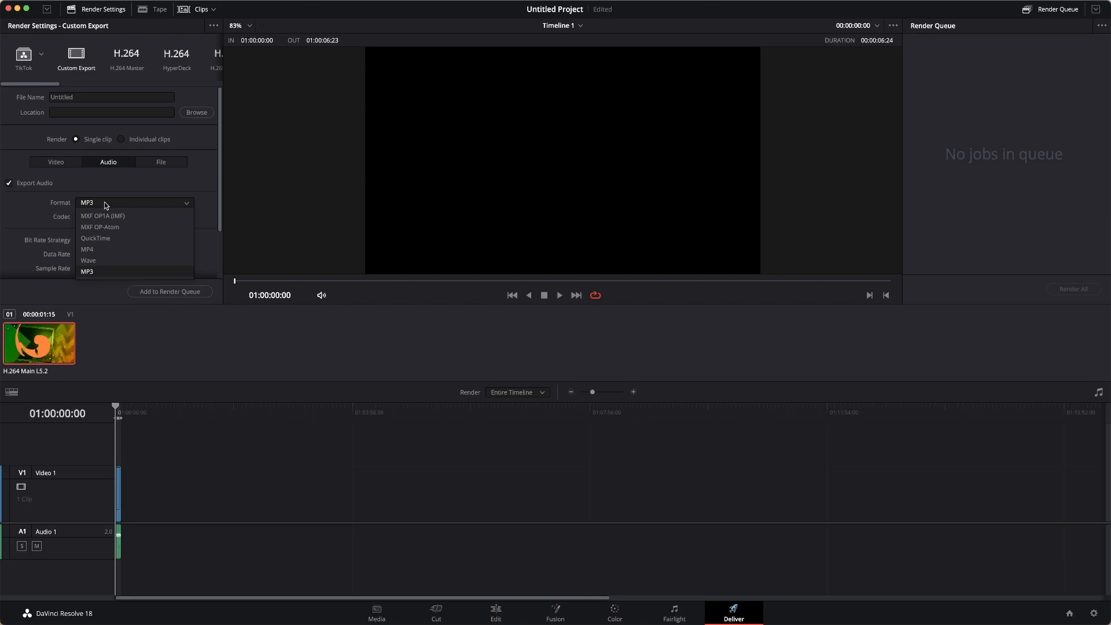
{"action": "left_click", "coordinate": [86, 249]}
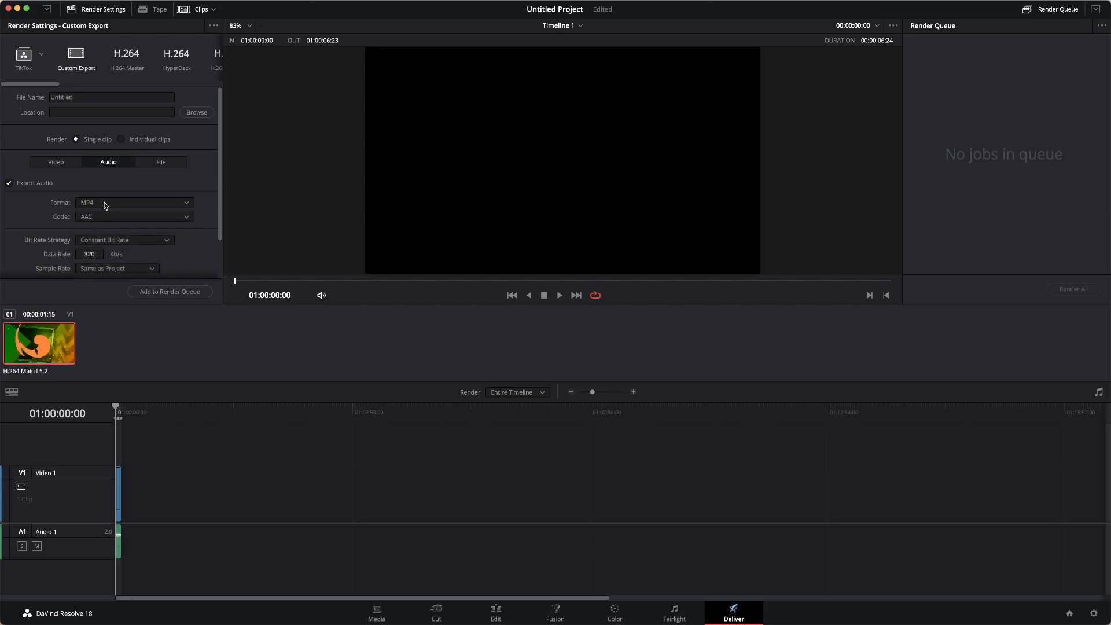
{"action": "left_click", "coordinate": [133, 203]}
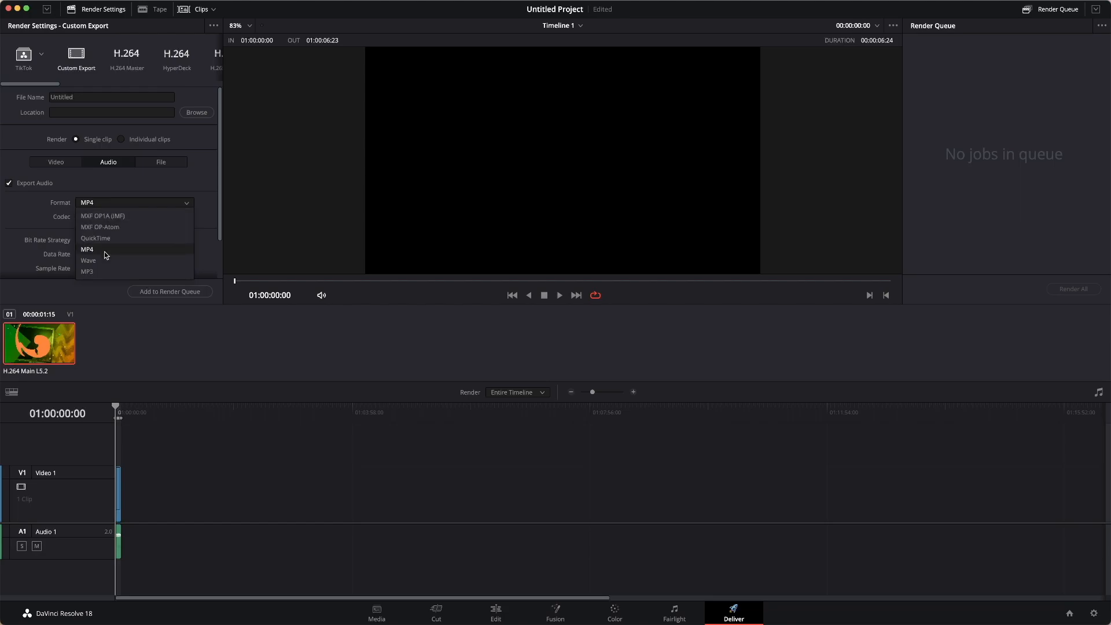
{"action": "left_click", "coordinate": [88, 260]}
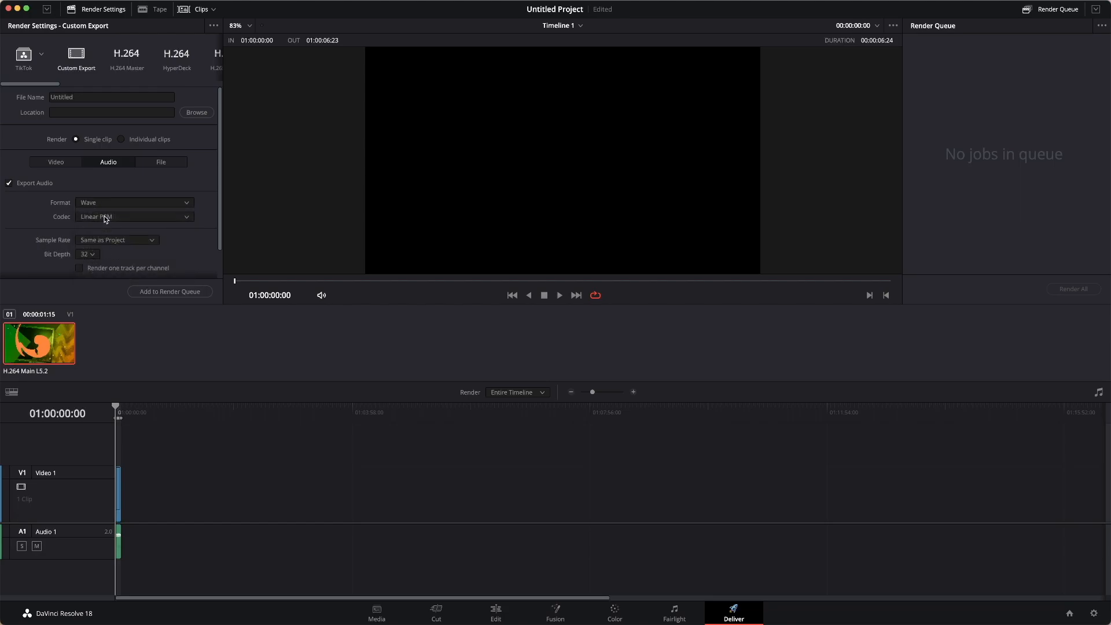
{"action": "left_click", "coordinate": [133, 215]}
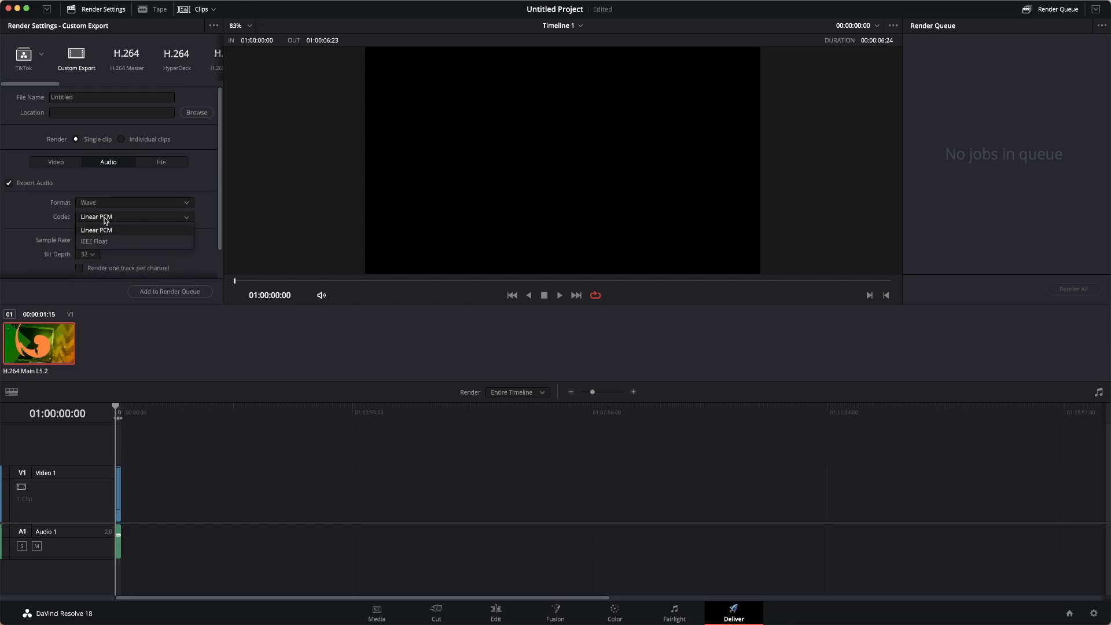
{"action": "left_click", "coordinate": [96, 230]}
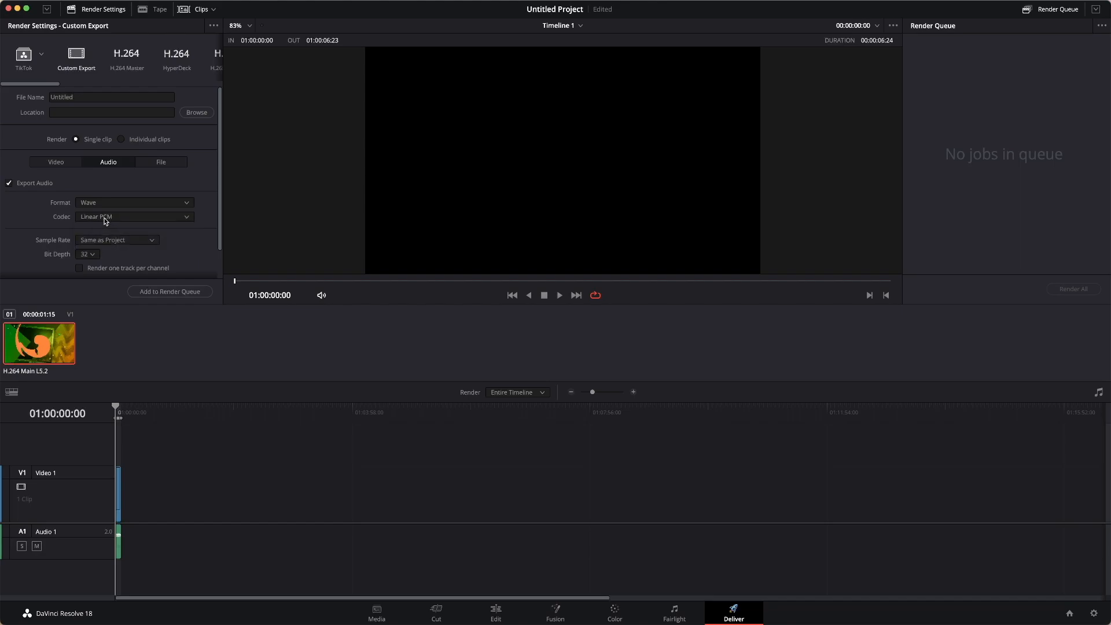
{"action": "scroll", "scroll_direction": "down", "scroll_amount": 3}
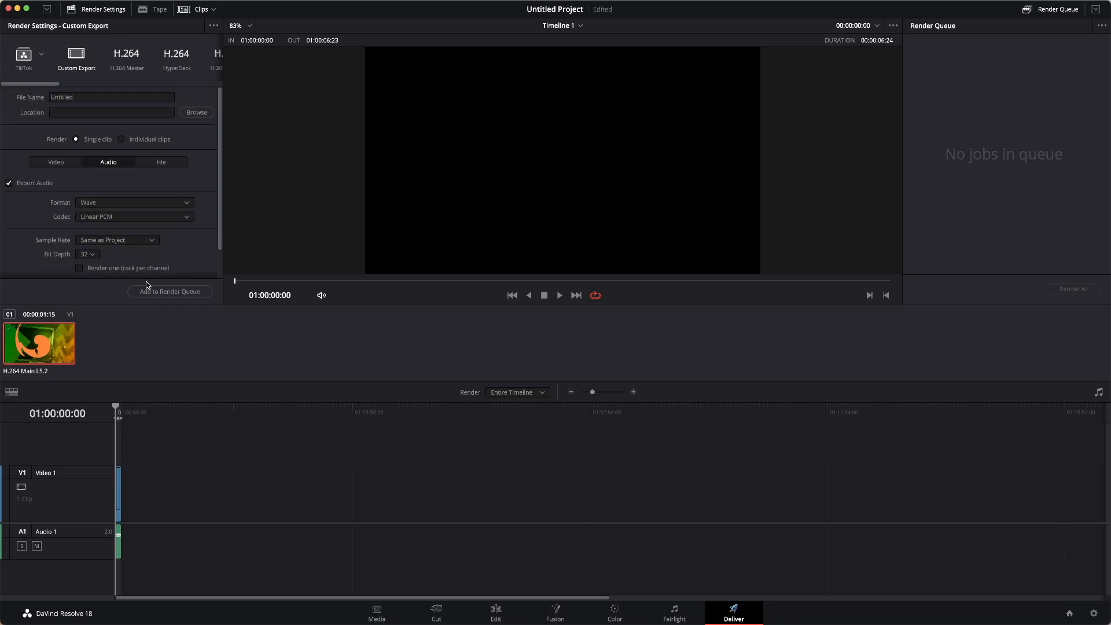
{"action": "mouse_move", "coordinate": [296, 302]}
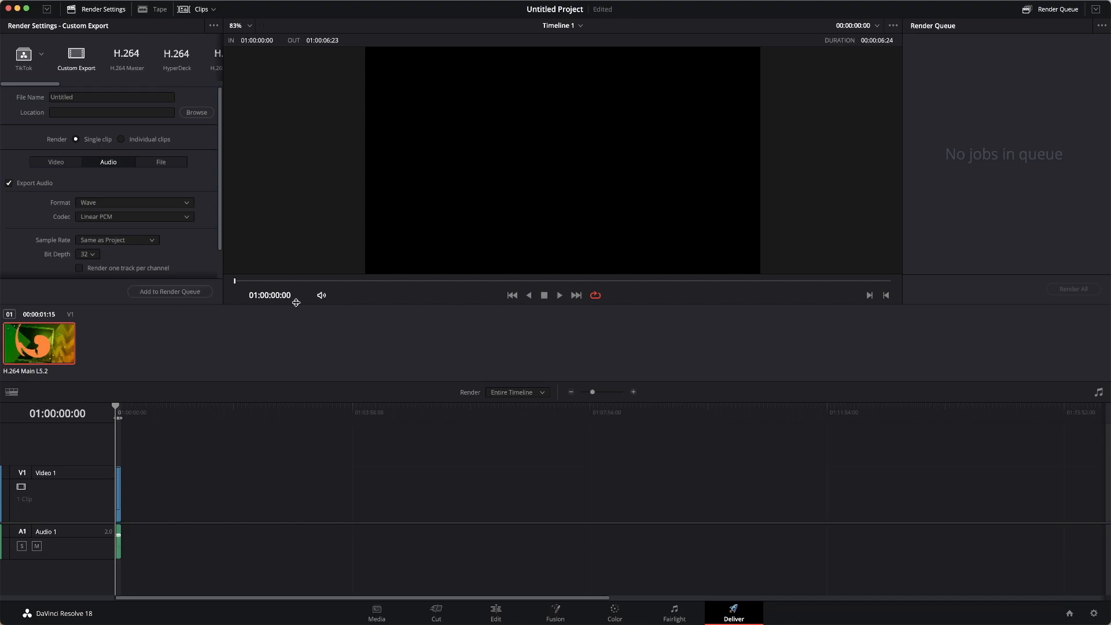
{"action": "mouse_move", "coordinate": [1073, 302]}
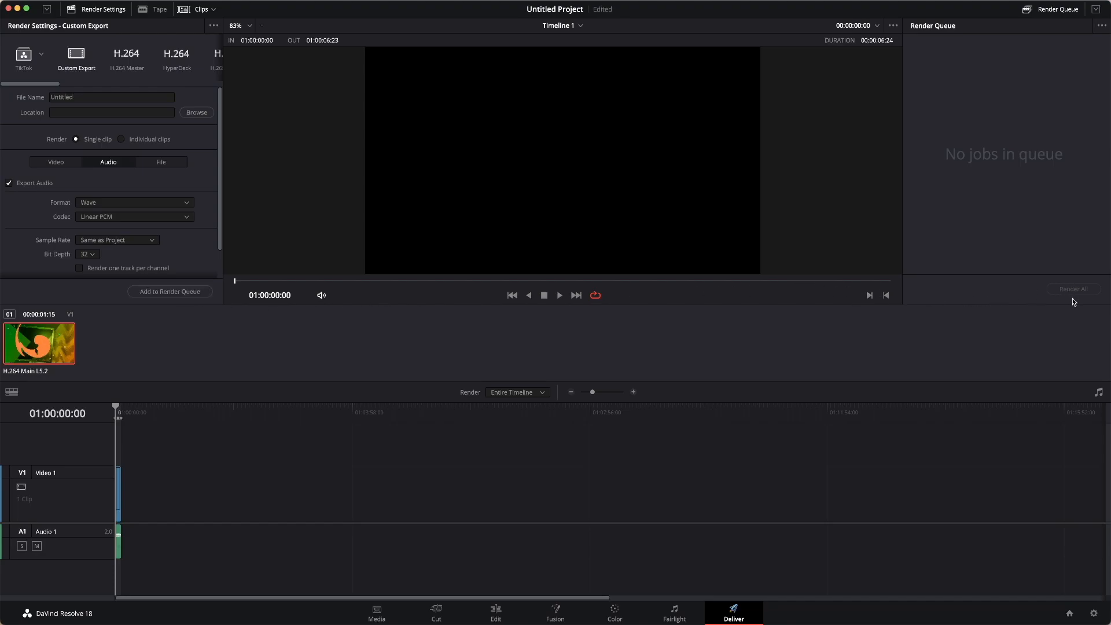
{"action": "mouse_move", "coordinate": [1074, 300]}
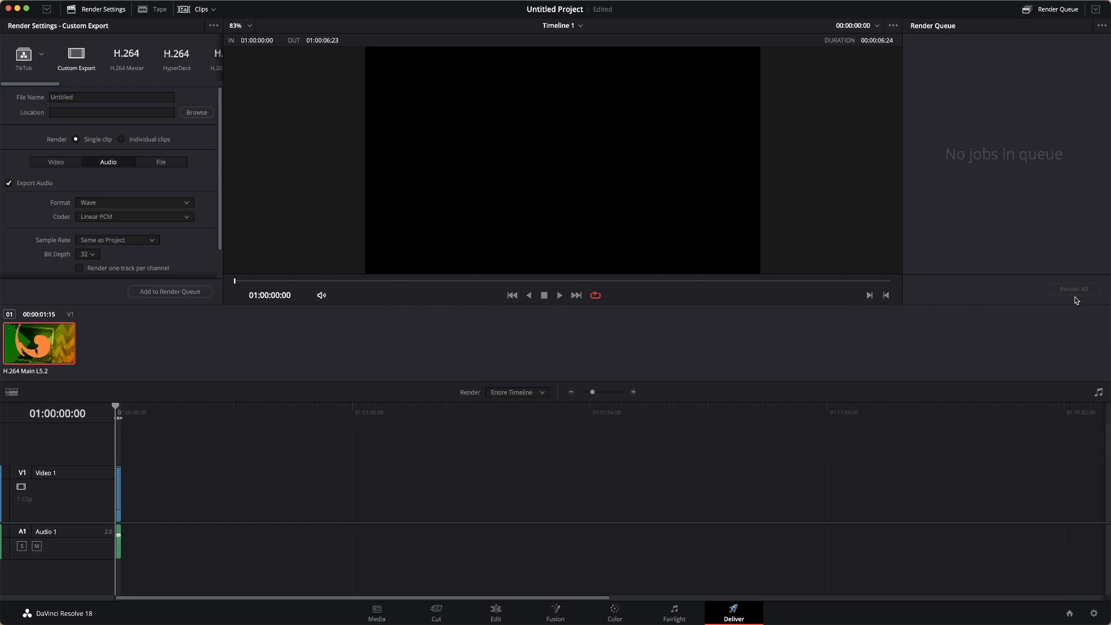
{"action": "mouse_move", "coordinate": [251, 139]}
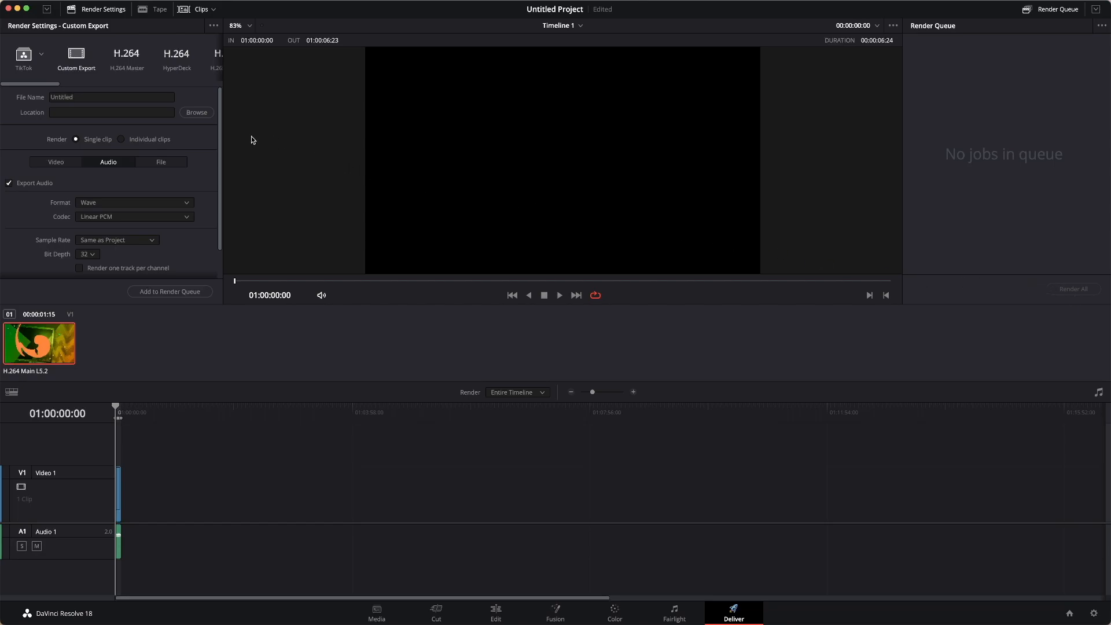
{"action": "mouse_move", "coordinate": [151, 205]}
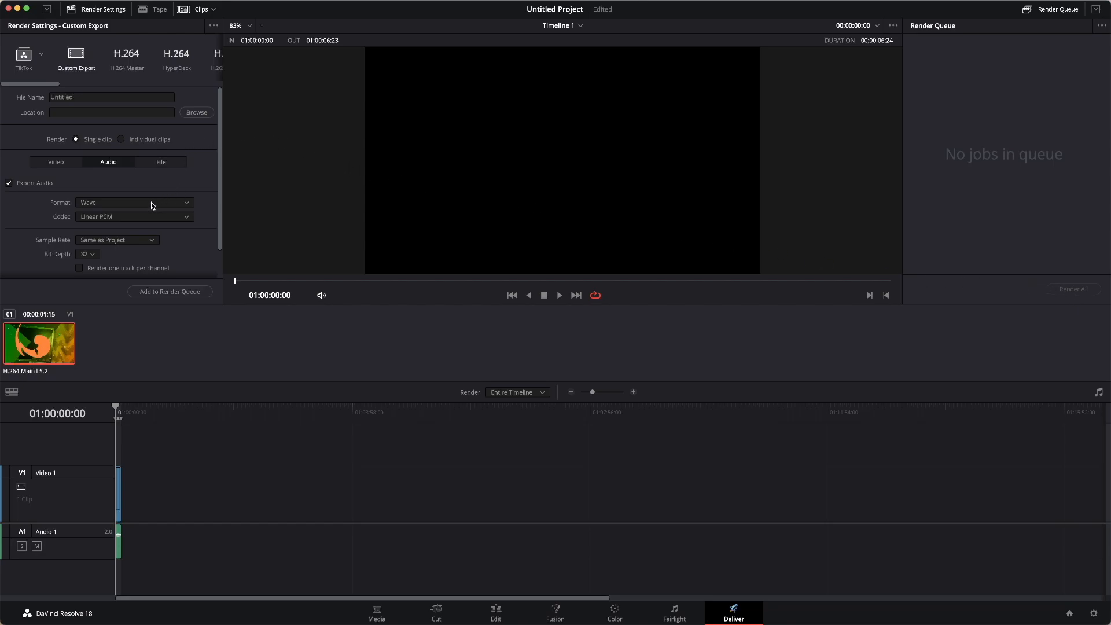
- Select MP3 as the audio format again, then reselect it to confirm
{"action": "left_click", "coordinate": [134, 202]}
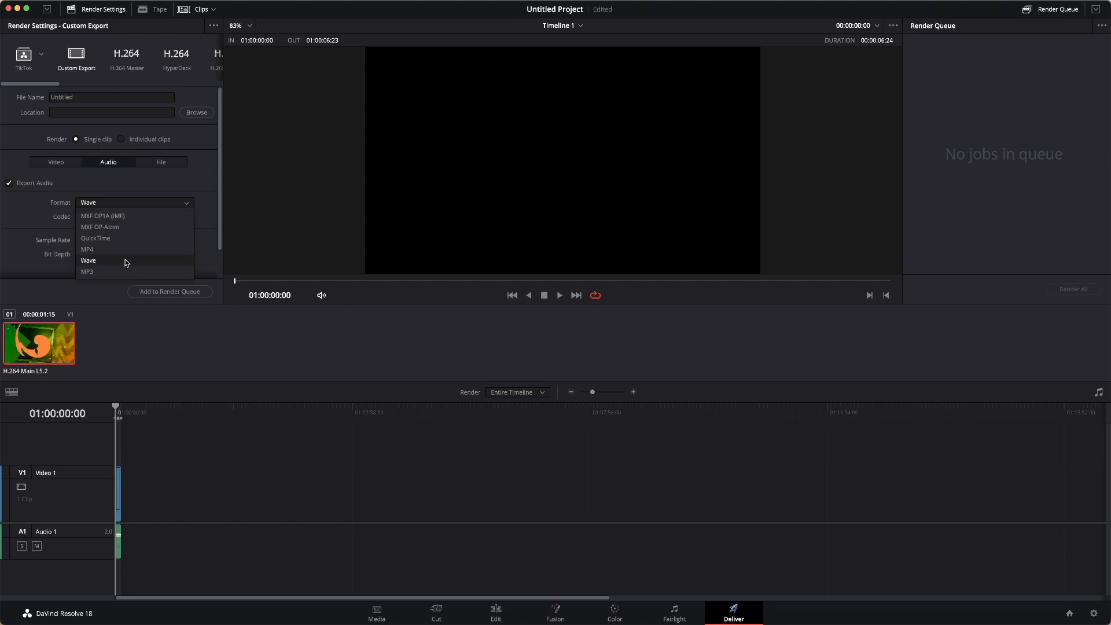
{"action": "left_click", "coordinate": [86, 271]}
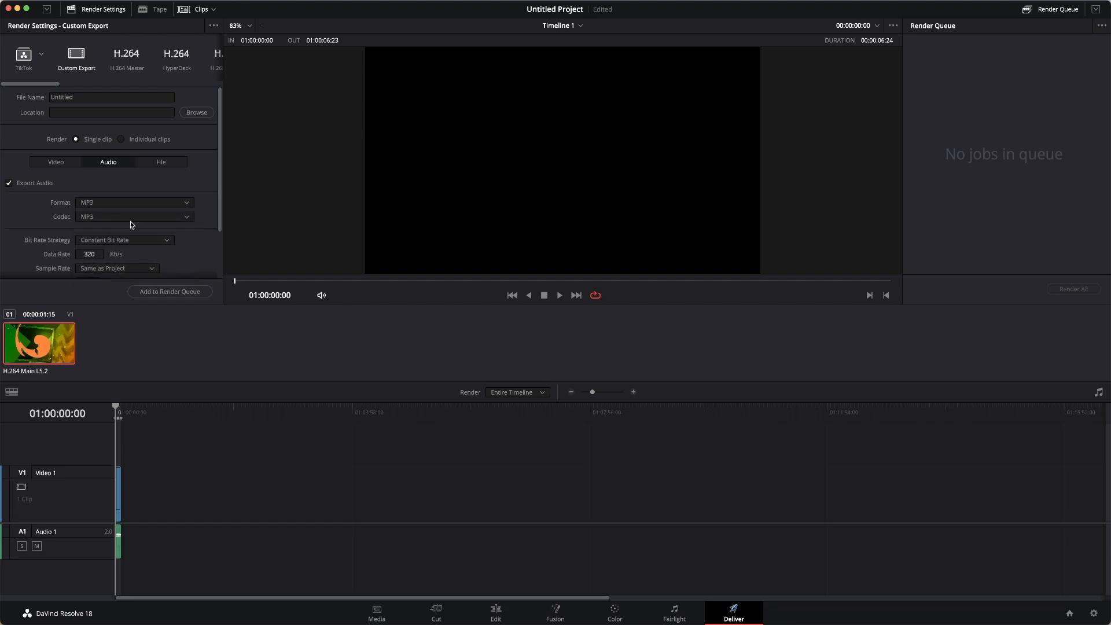
{"action": "left_click", "coordinate": [133, 203]}
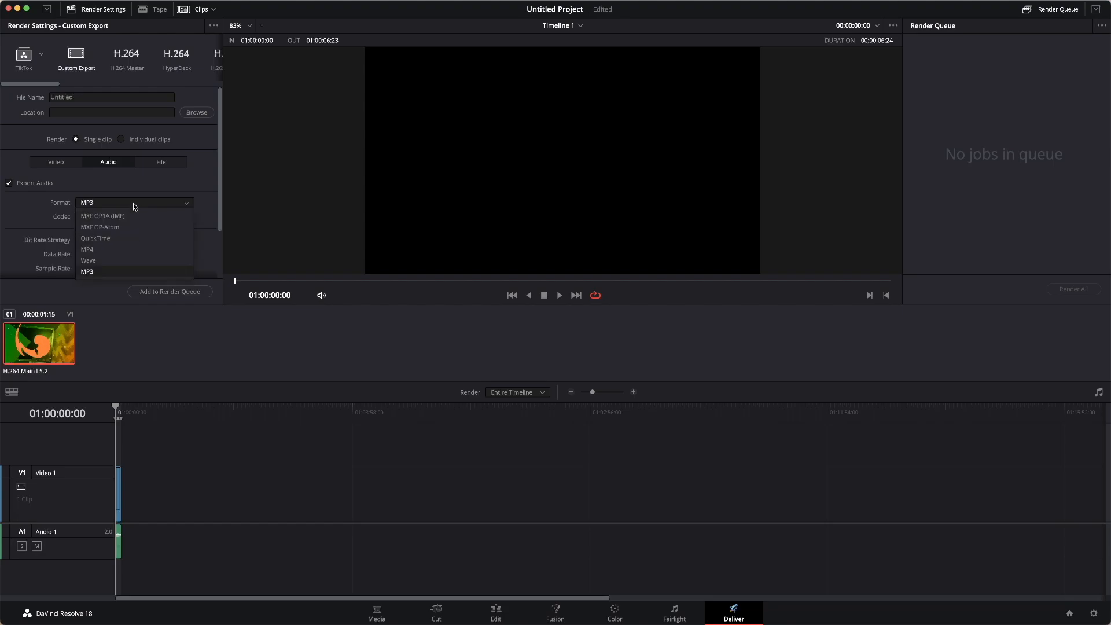
{"action": "left_click", "coordinate": [86, 271]}
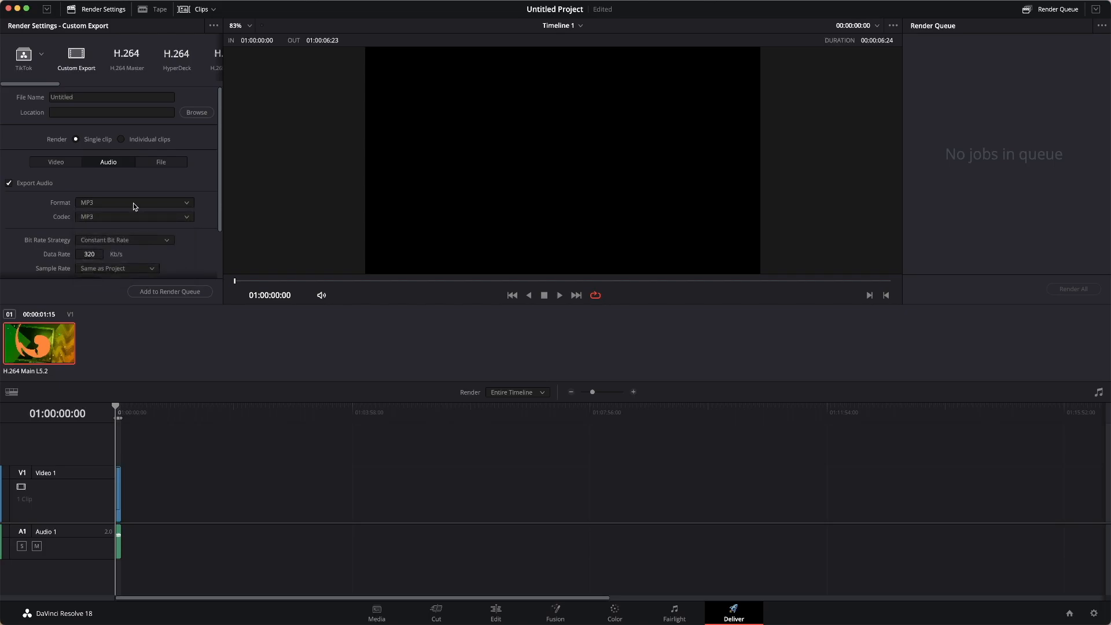